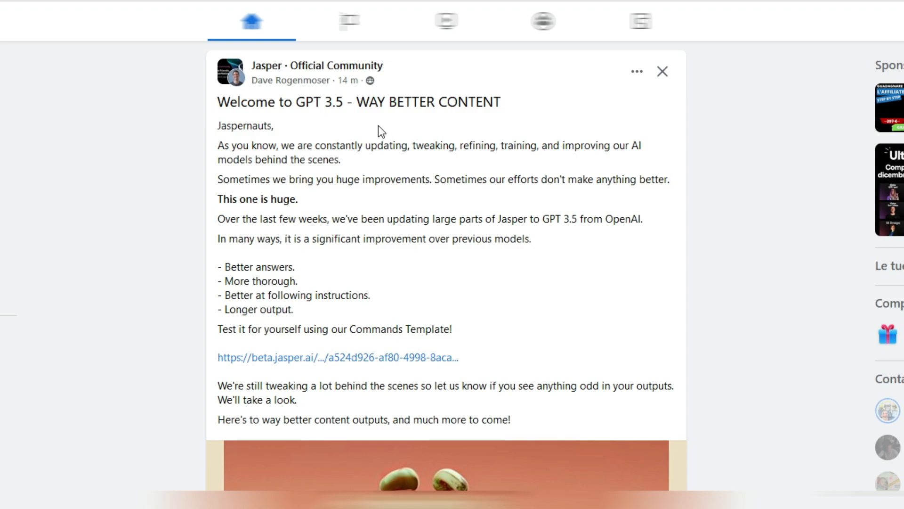
mouse_move(360, 170)
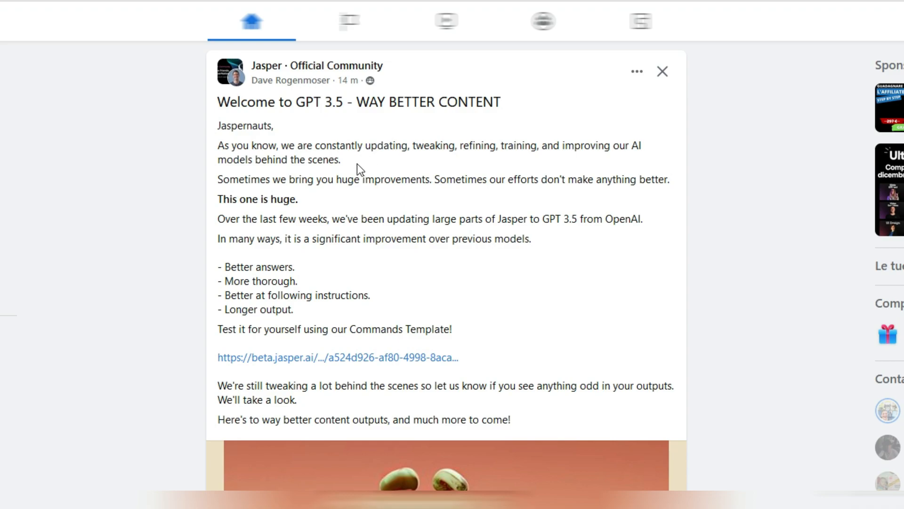
mouse_move(421, 167)
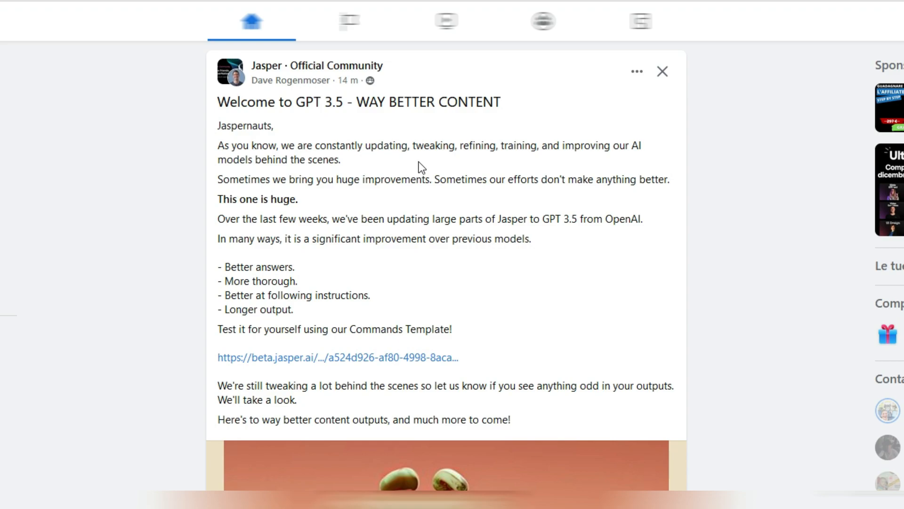
mouse_move(543, 162)
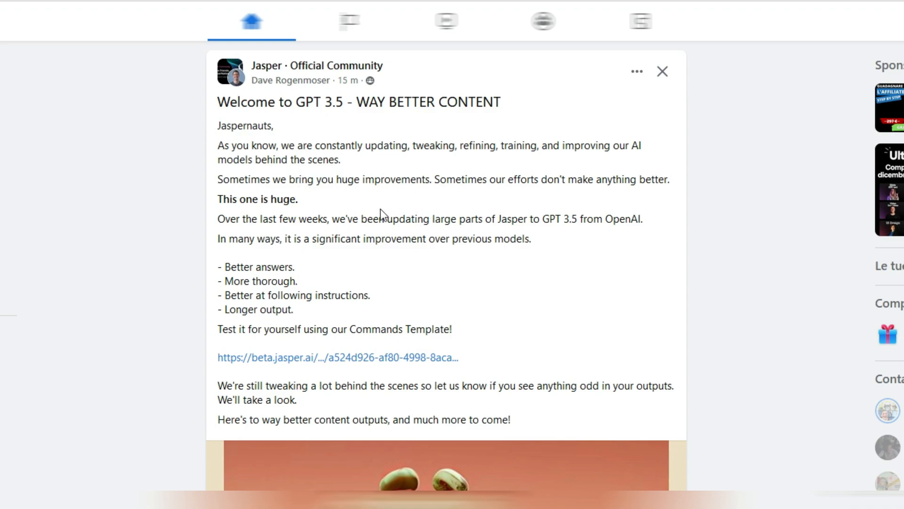
mouse_move(383, 209)
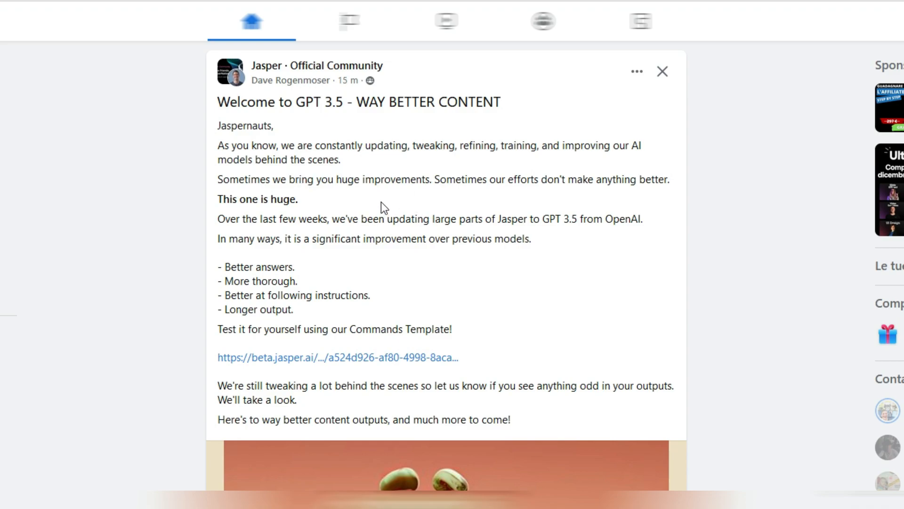
mouse_move(499, 201)
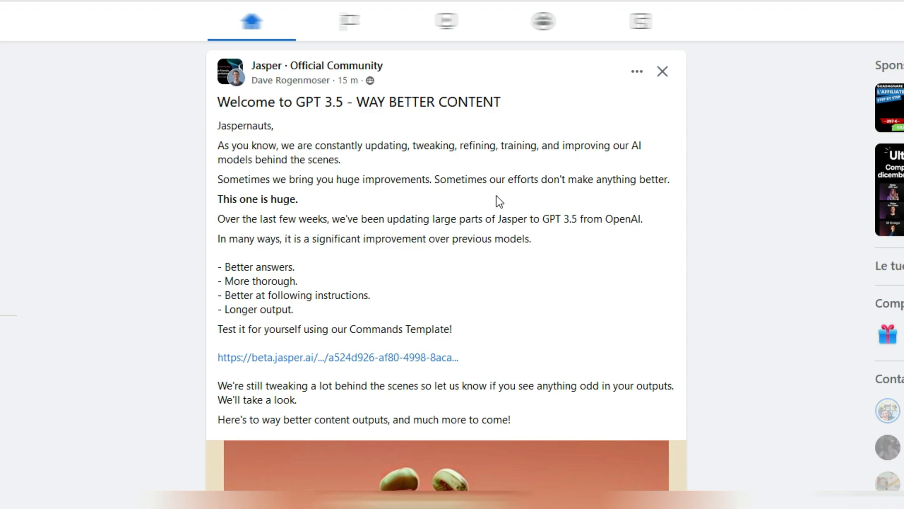
mouse_move(691, 196)
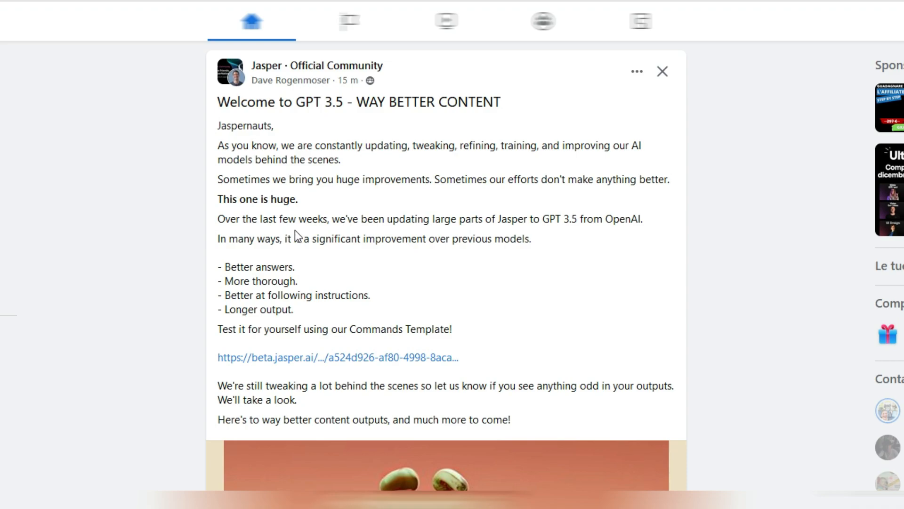
mouse_move(334, 236)
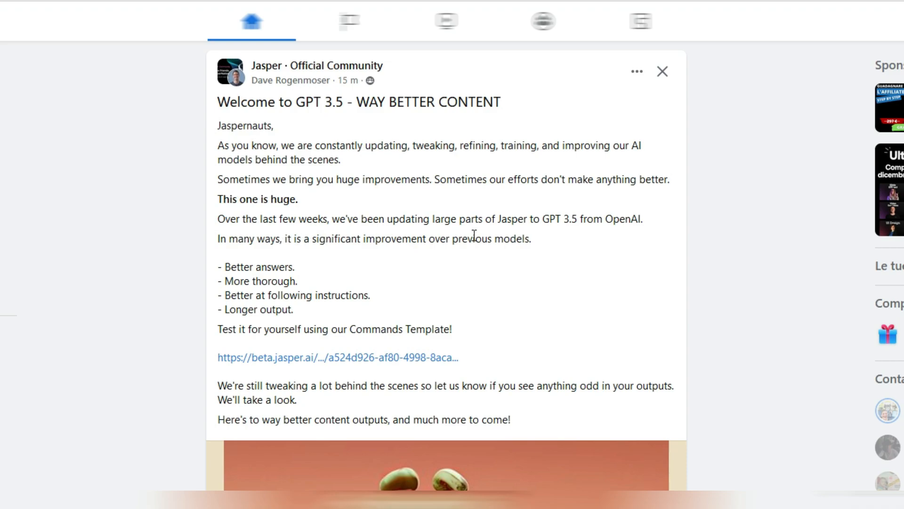
mouse_move(525, 233)
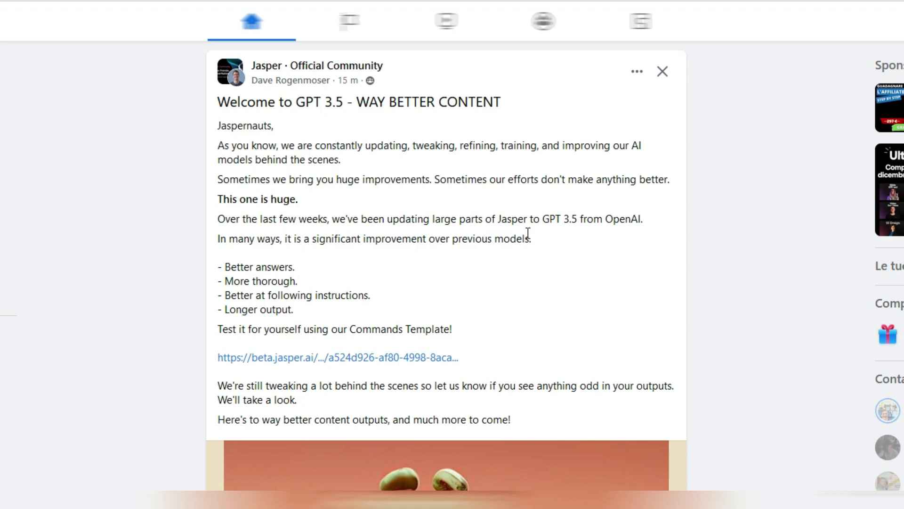
mouse_move(660, 230)
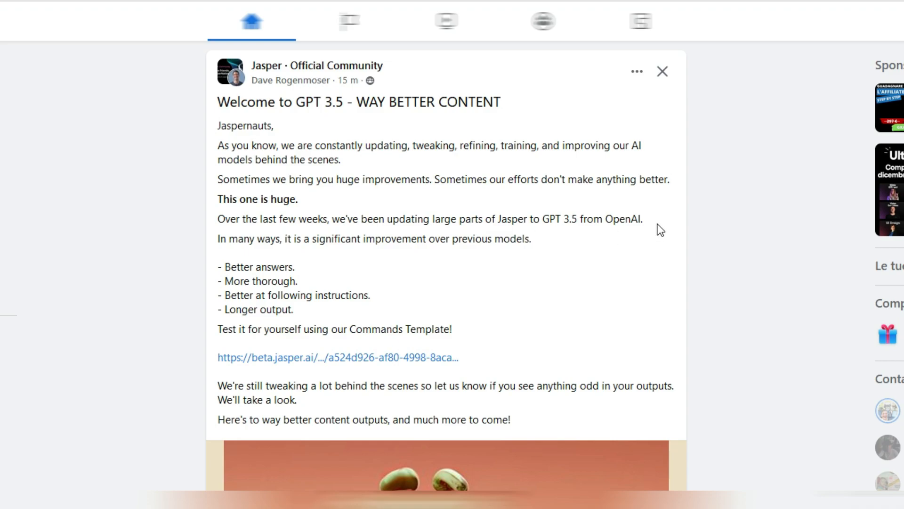
mouse_move(387, 264)
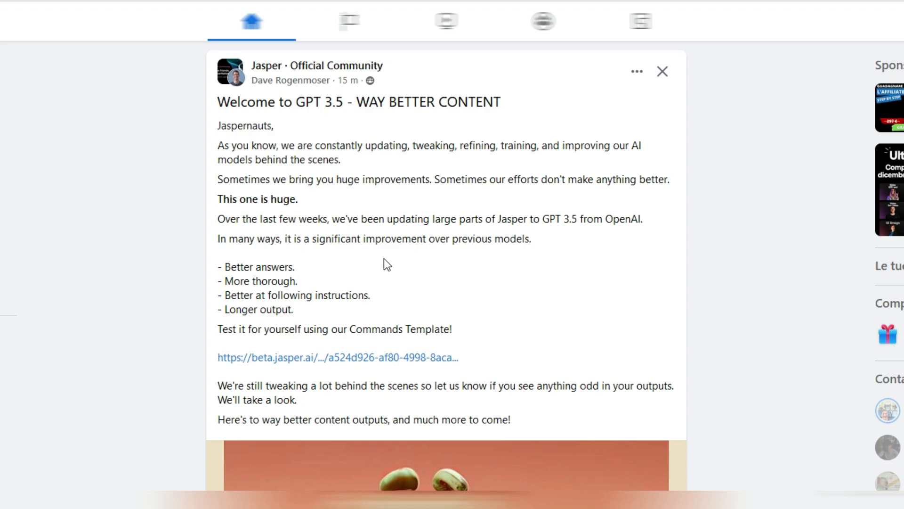
mouse_move(568, 261)
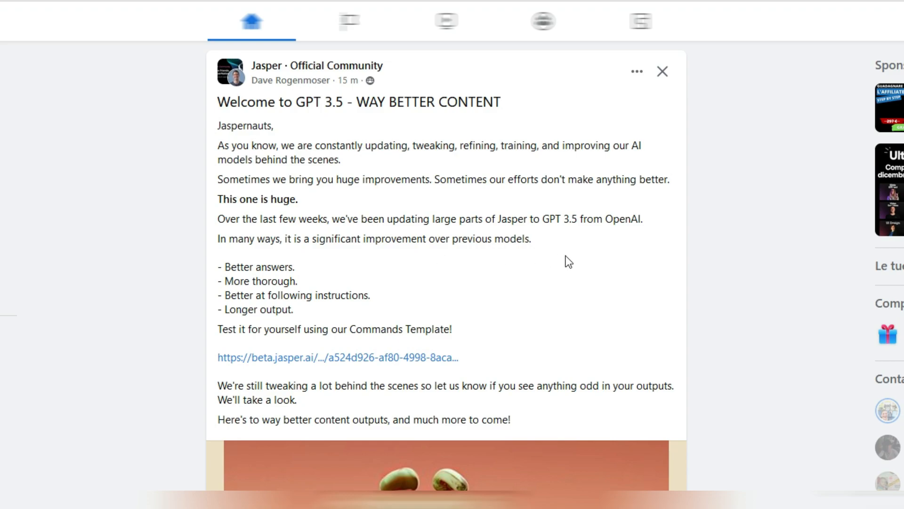
mouse_move(336, 273)
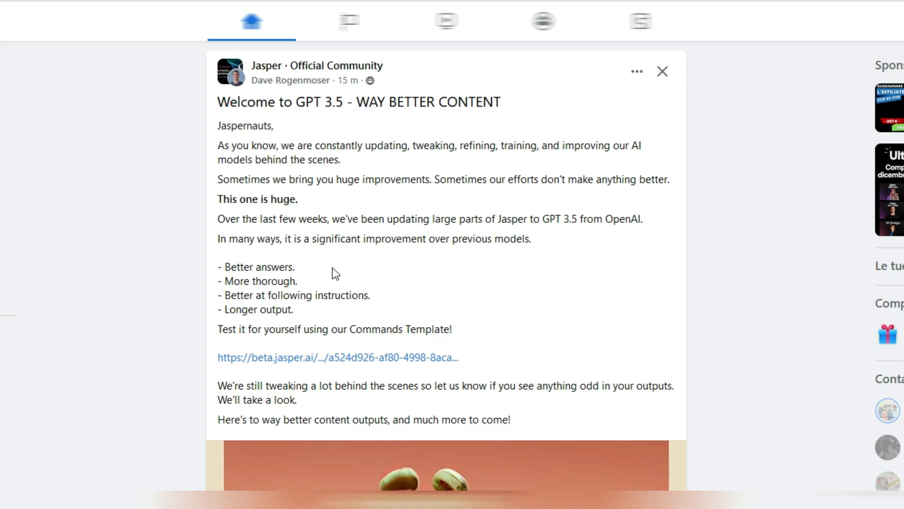
mouse_move(390, 300)
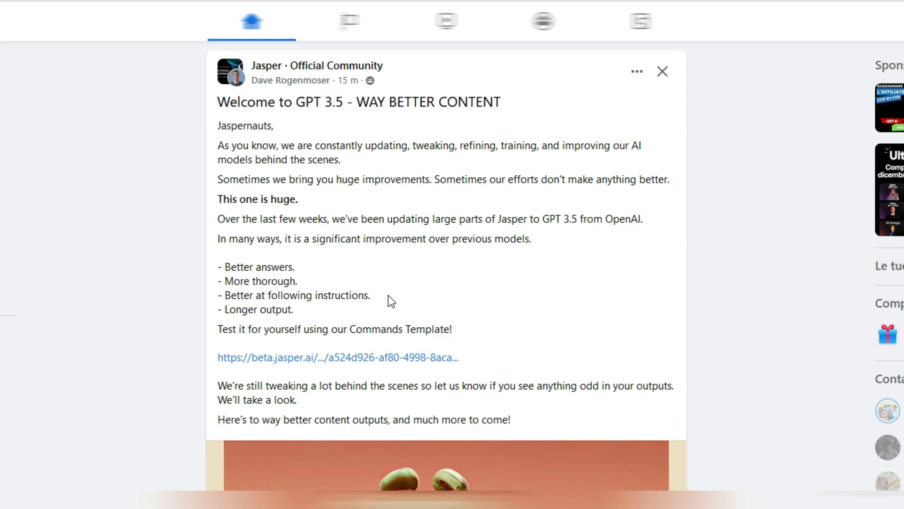
mouse_move(347, 310)
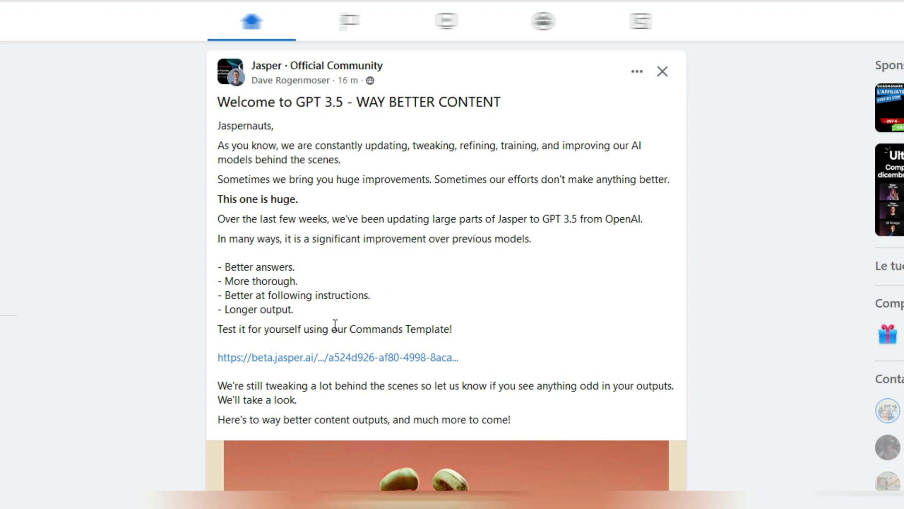
mouse_move(495, 333)
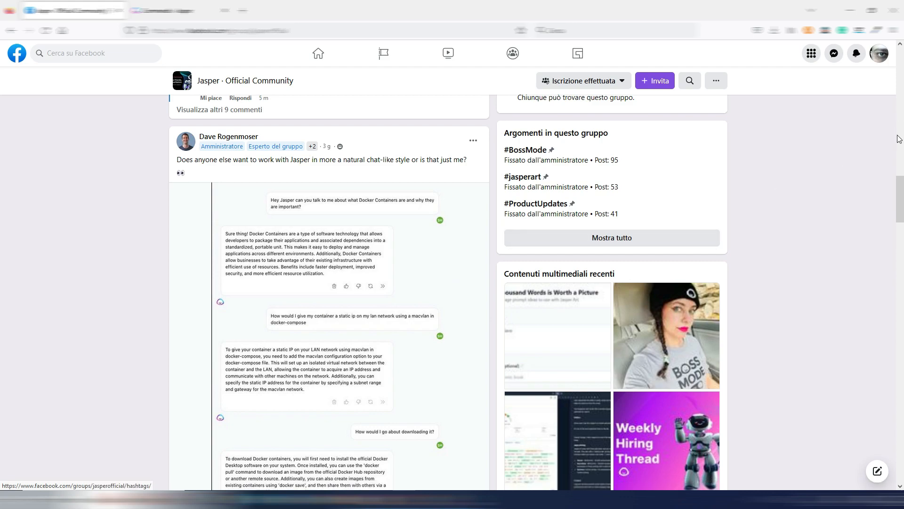
Enter 'write a comprehensive list of the most effective natural remedies for cough and cold' as the Jasper command.
scroll(down, 3)
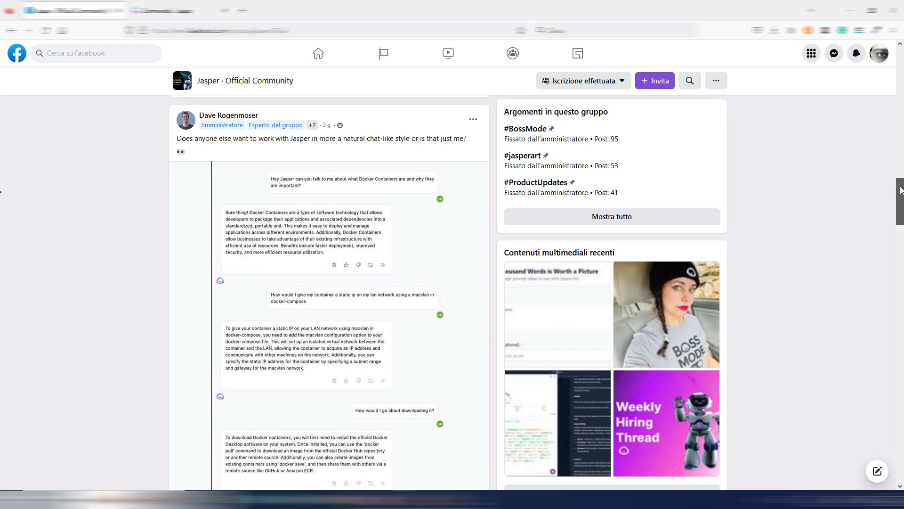
scroll(down, 3)
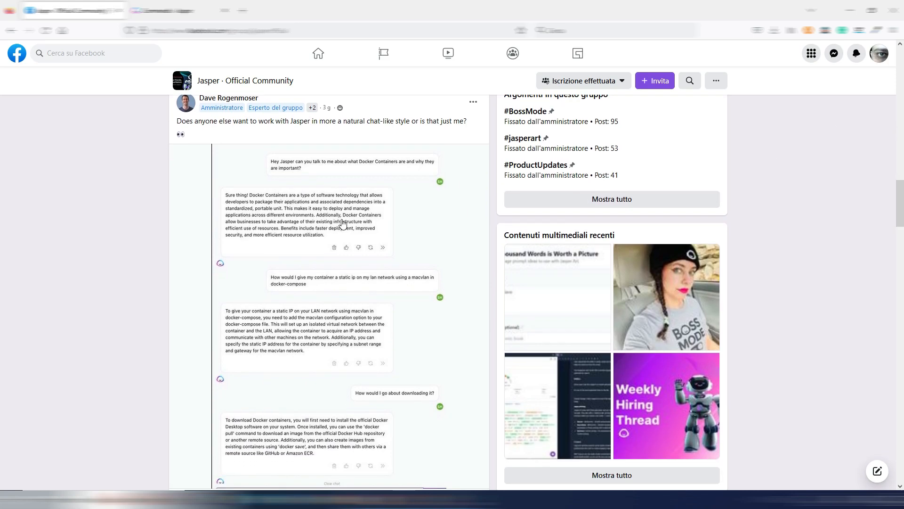
scroll(down, 3)
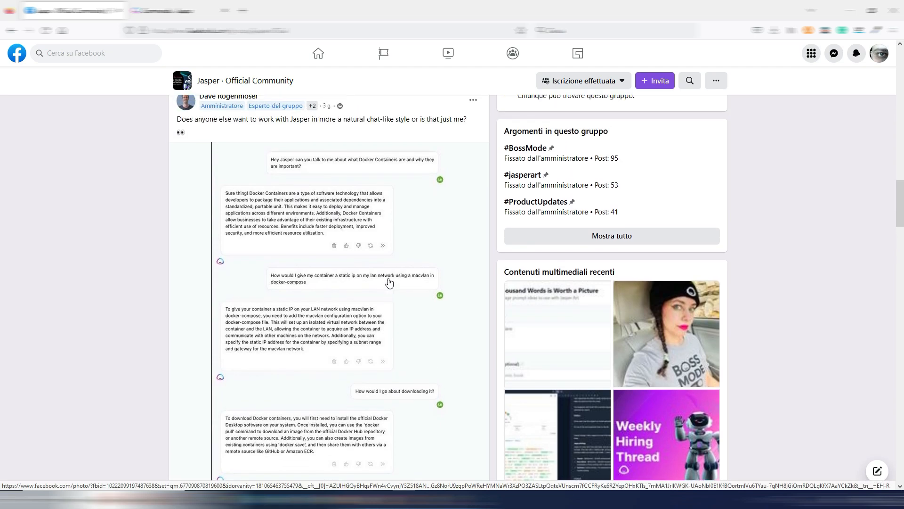
scroll(down, 3)
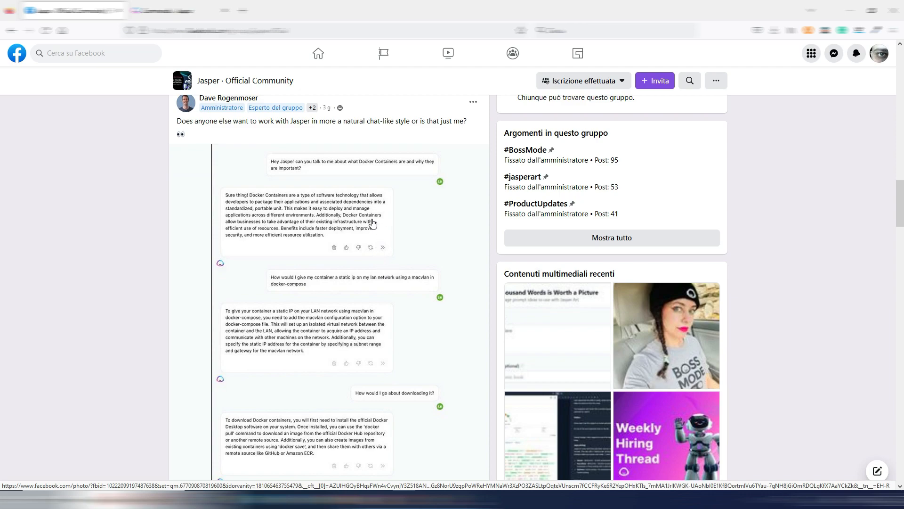
click(179, 9)
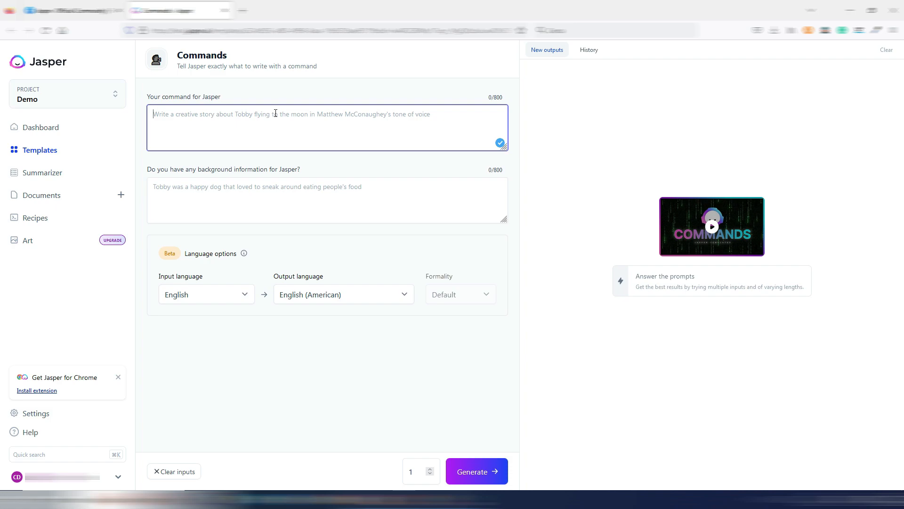
text(write a comprehensive list of the most effective natural remedies for cough and cold)
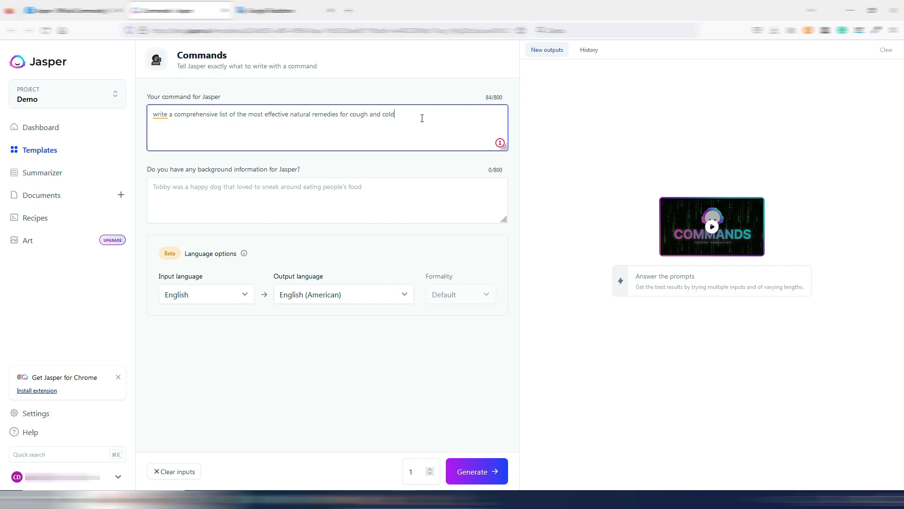
mouse_move(431, 172)
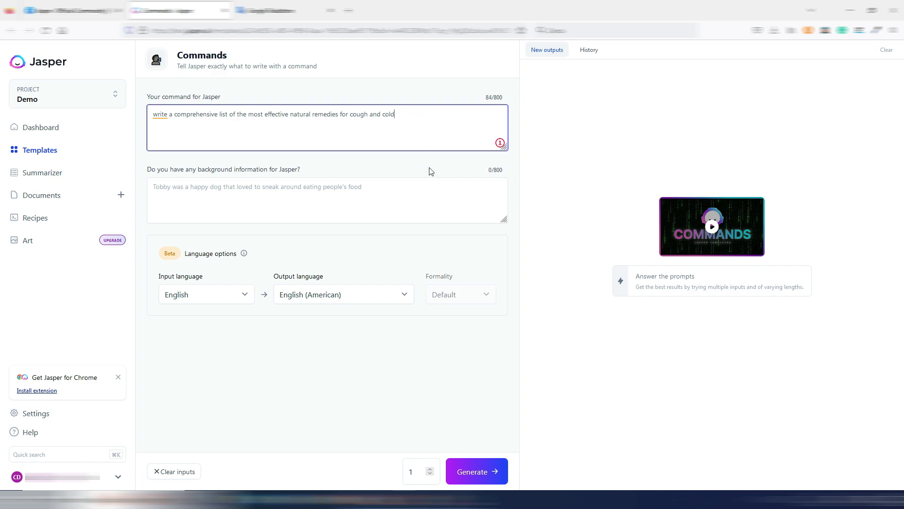
mouse_move(469, 385)
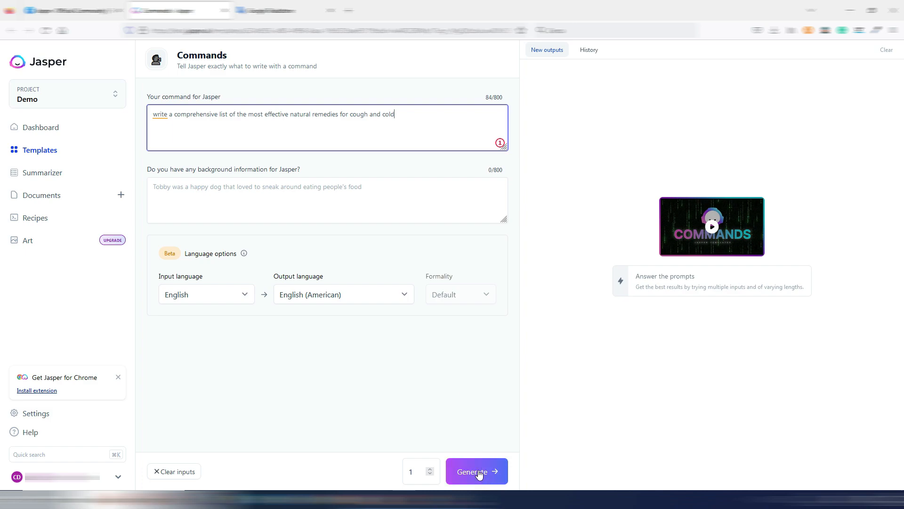
Generate the numbered list of natural cough and cold remedies from the command.
click(477, 471)
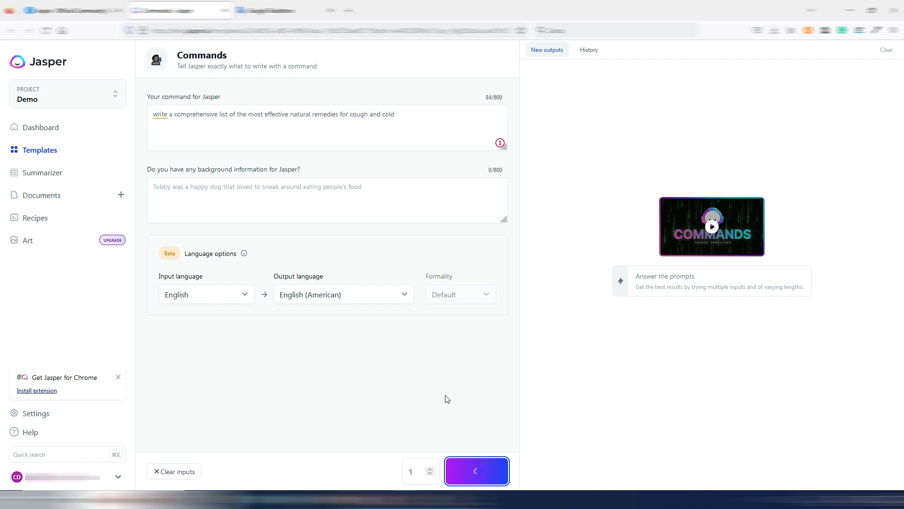
click(476, 471)
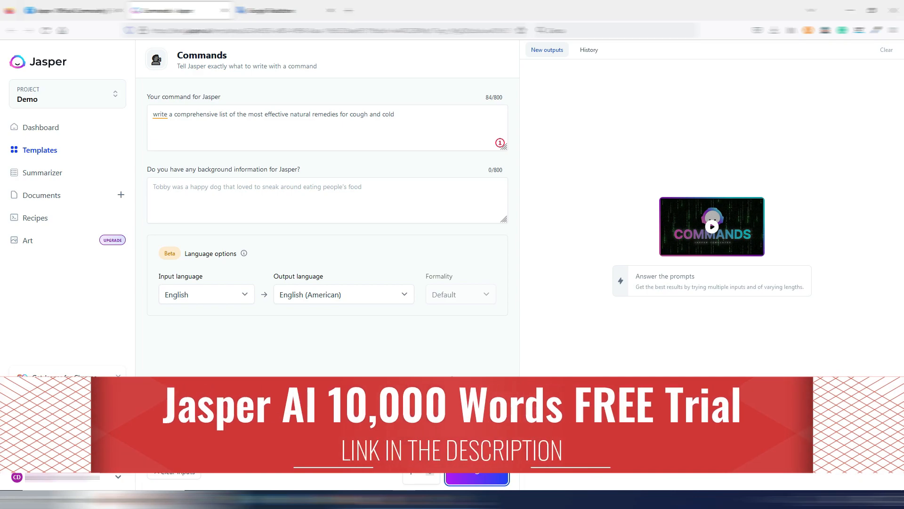
click(477, 472)
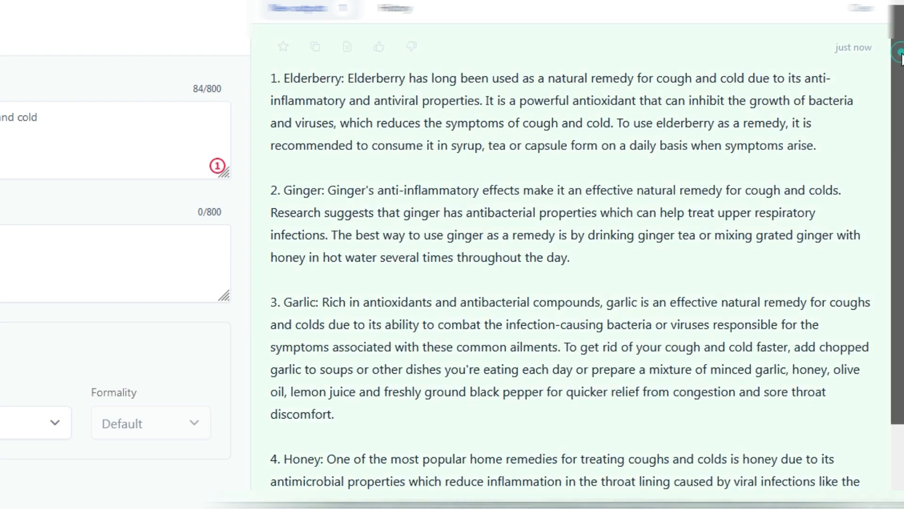
scroll(down, 3)
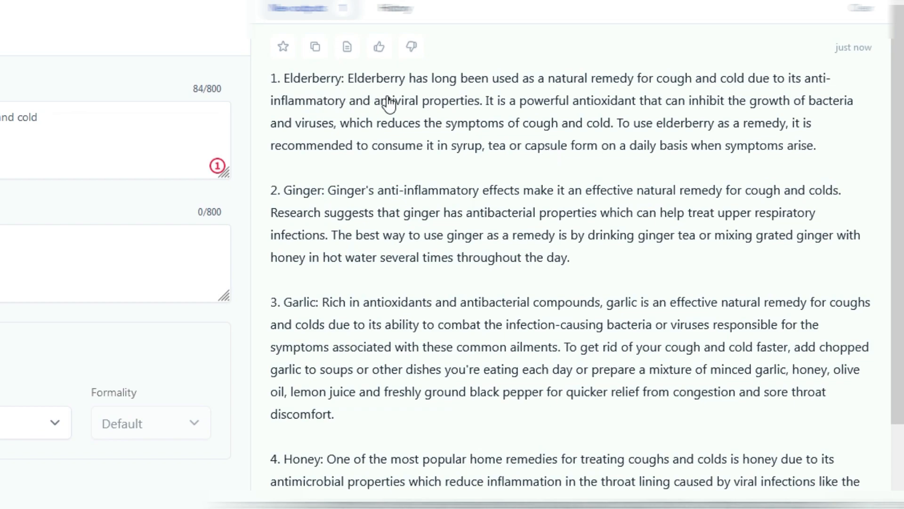
mouse_move(532, 96)
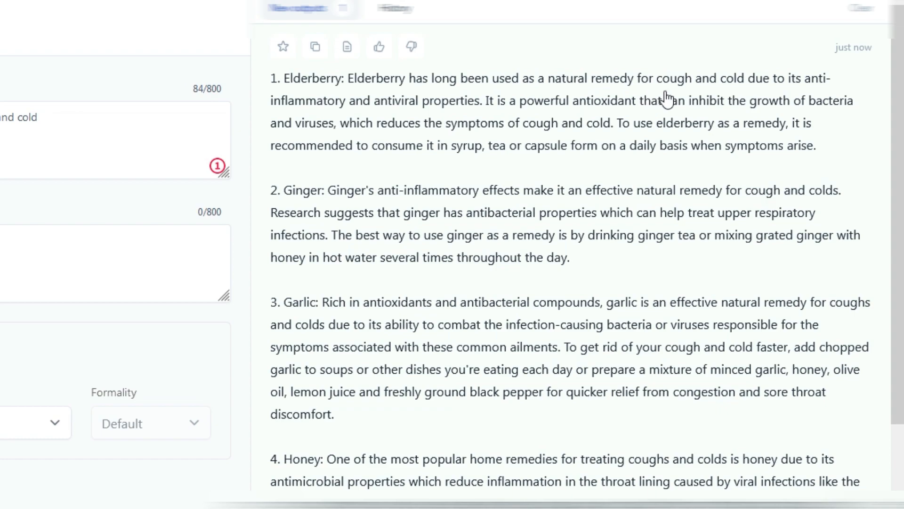
mouse_move(772, 94)
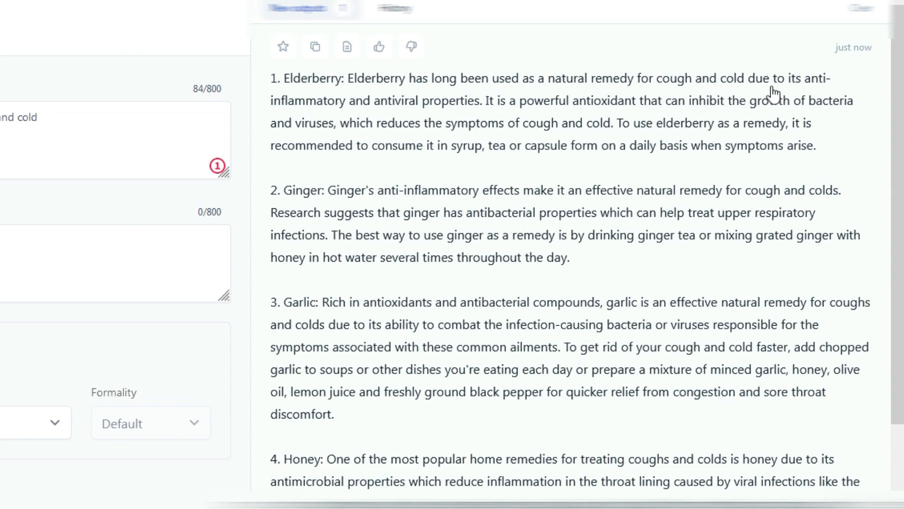
mouse_move(336, 115)
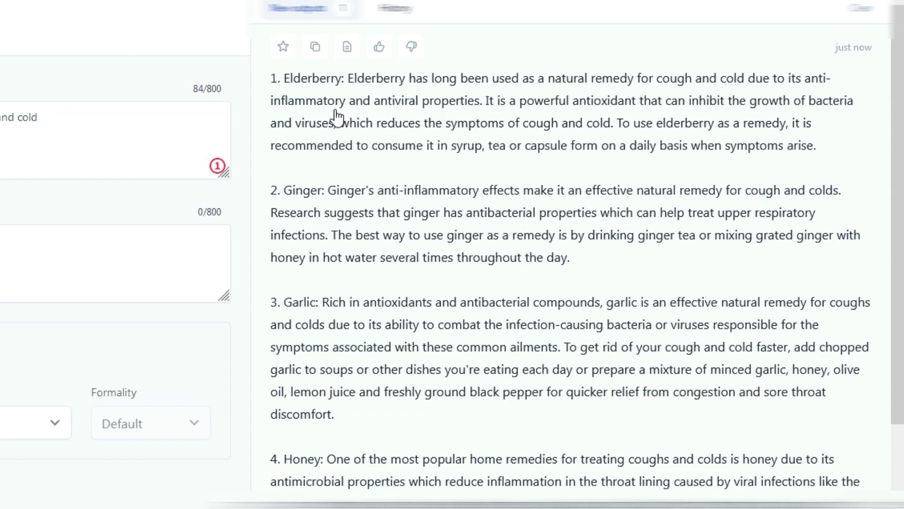
mouse_move(511, 118)
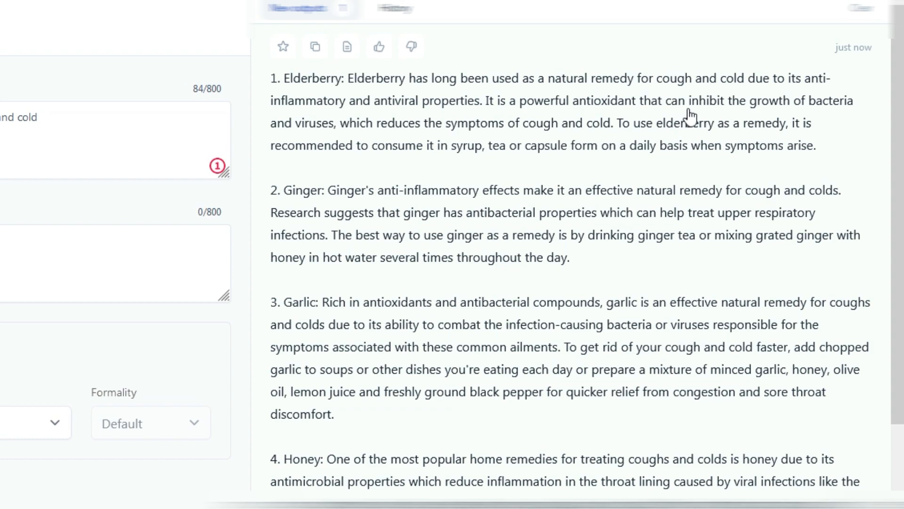
mouse_move(827, 117)
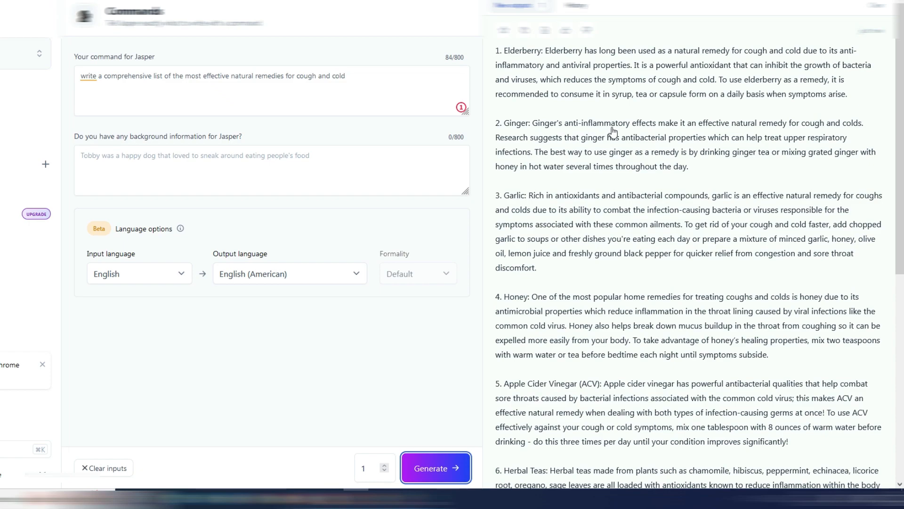
mouse_move(582, 305)
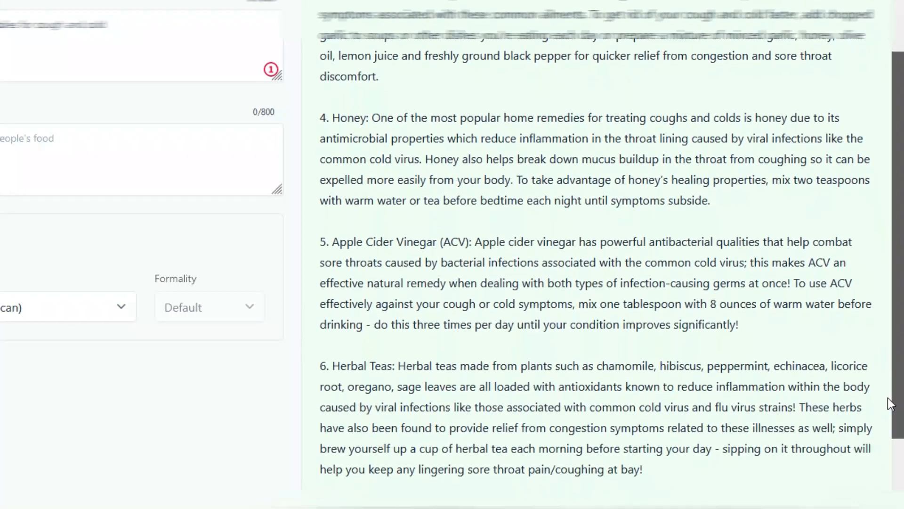
scroll(down, 3)
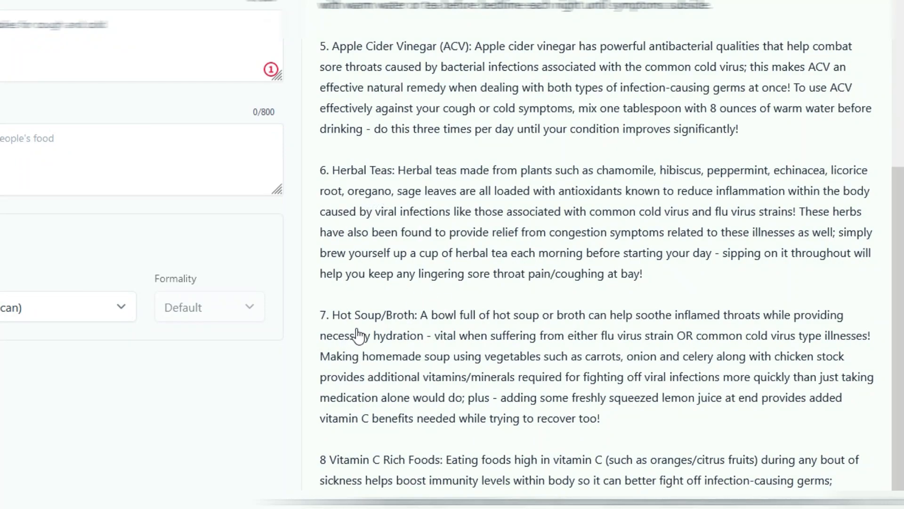
mouse_move(375, 476)
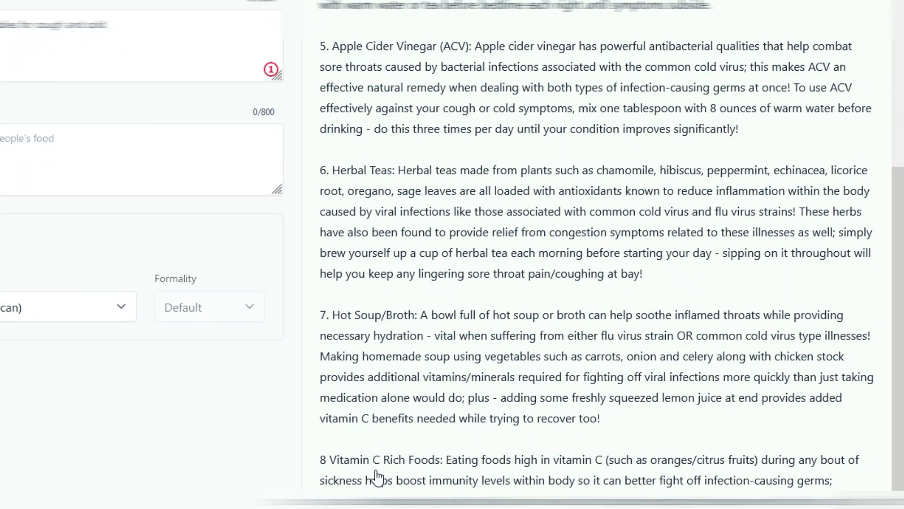
scroll(down, 3)
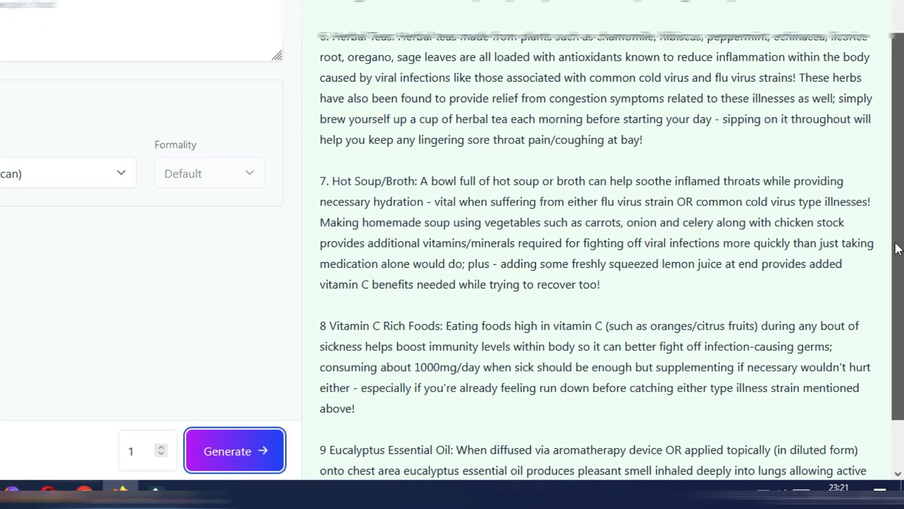
scroll(down, 3)
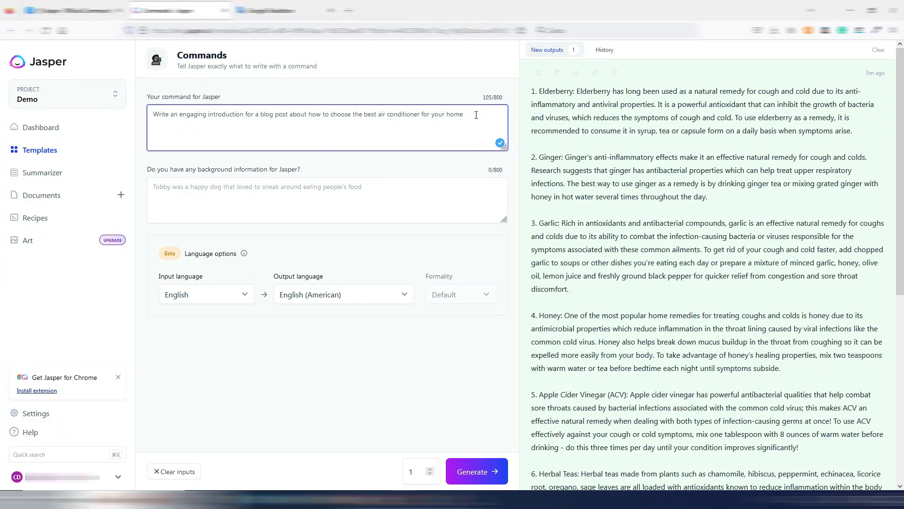
mouse_move(179, 134)
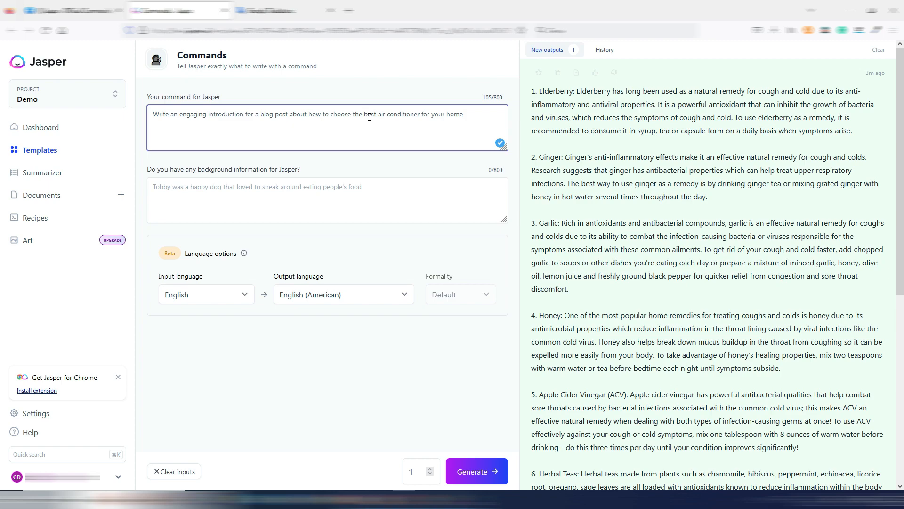
mouse_move(462, 196)
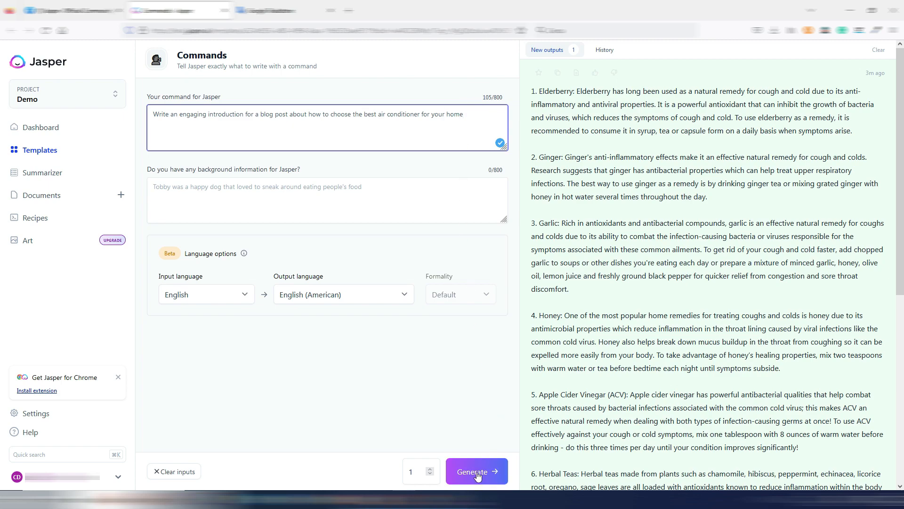
Generate the blog introduction about choosing the best air conditioner for your home.
click(476, 471)
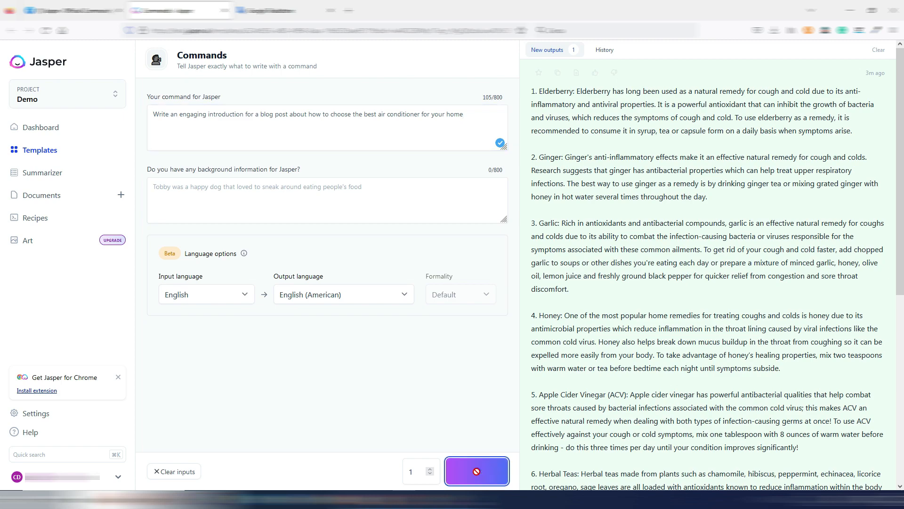
click(476, 471)
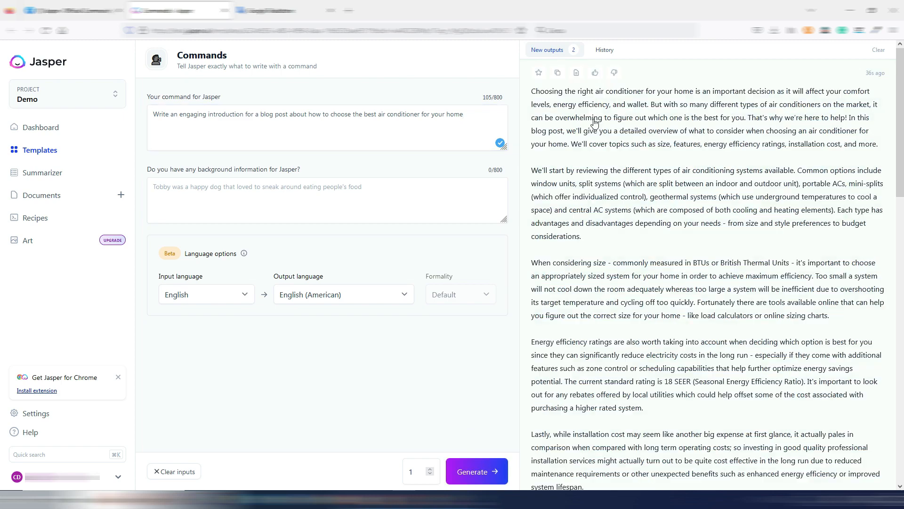
scroll(down, 3)
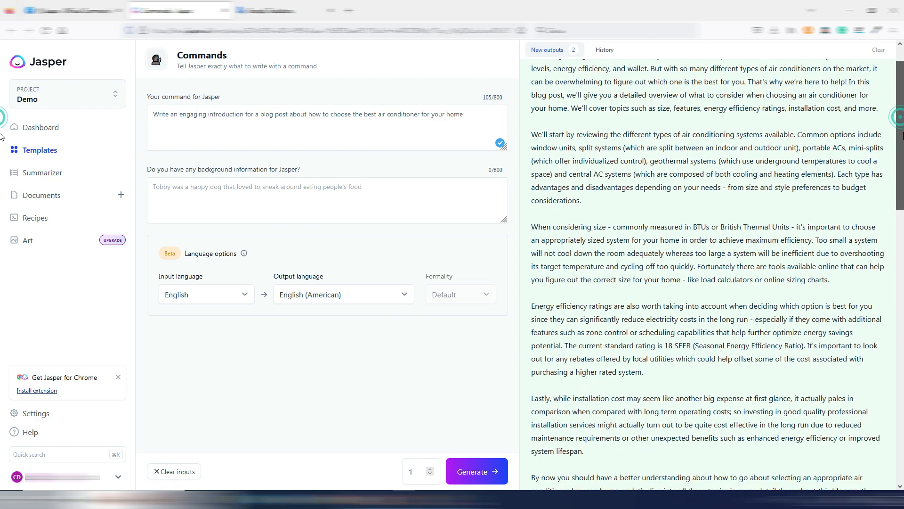
scroll(down, 3)
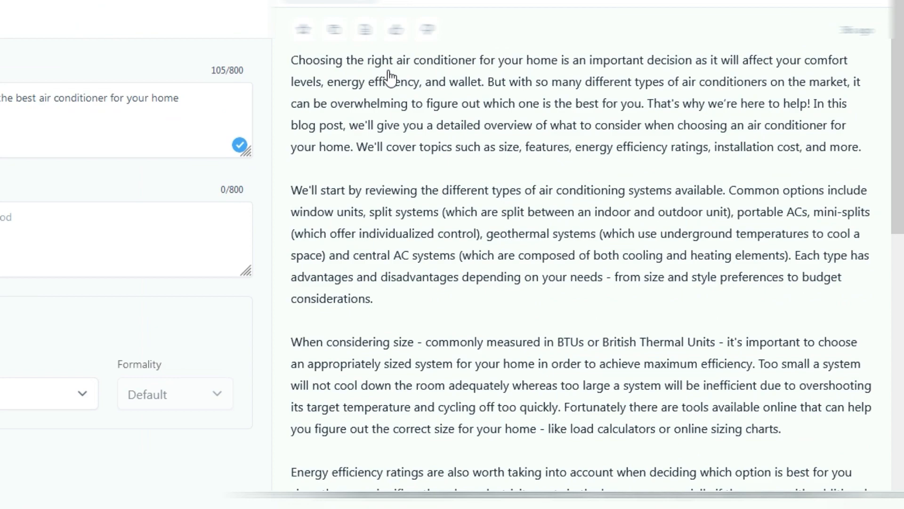
mouse_move(601, 79)
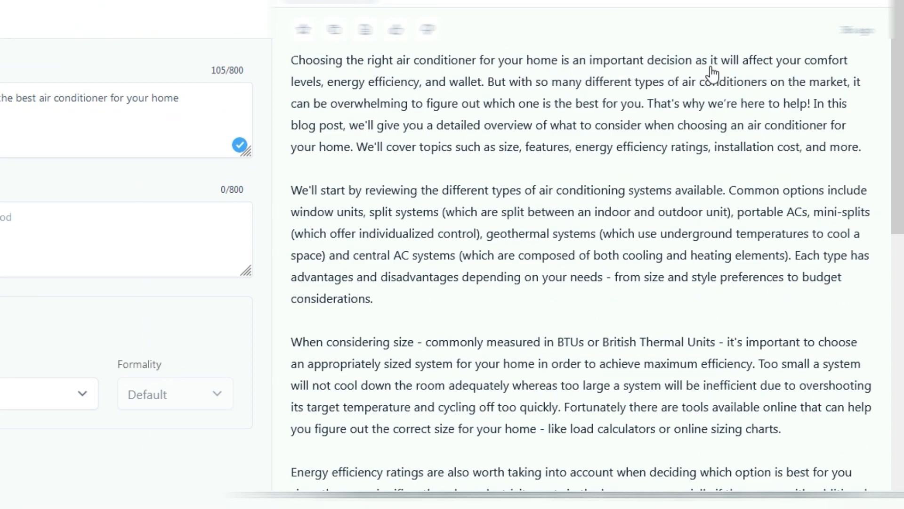
mouse_move(344, 102)
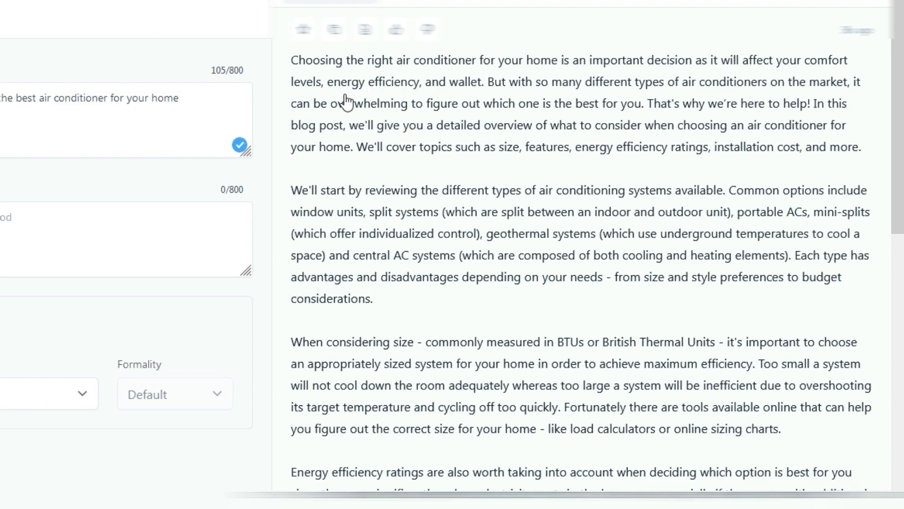
mouse_move(476, 103)
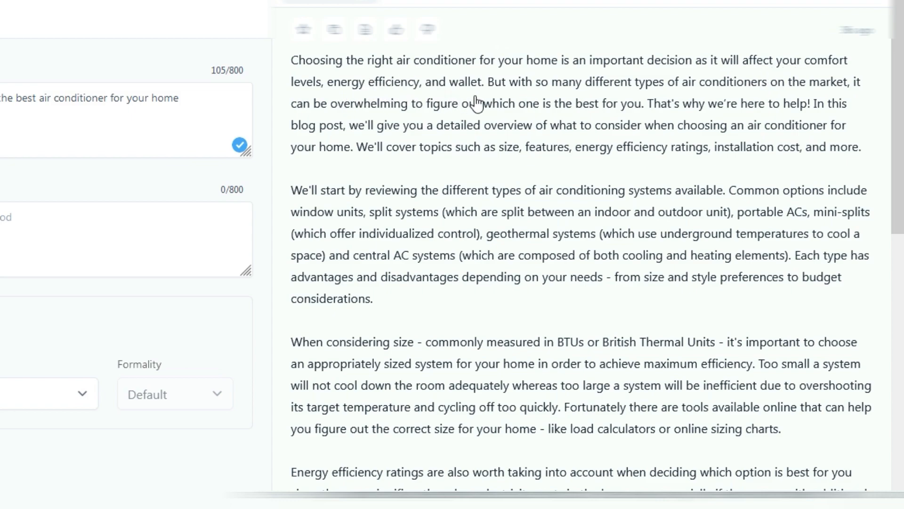
mouse_move(664, 99)
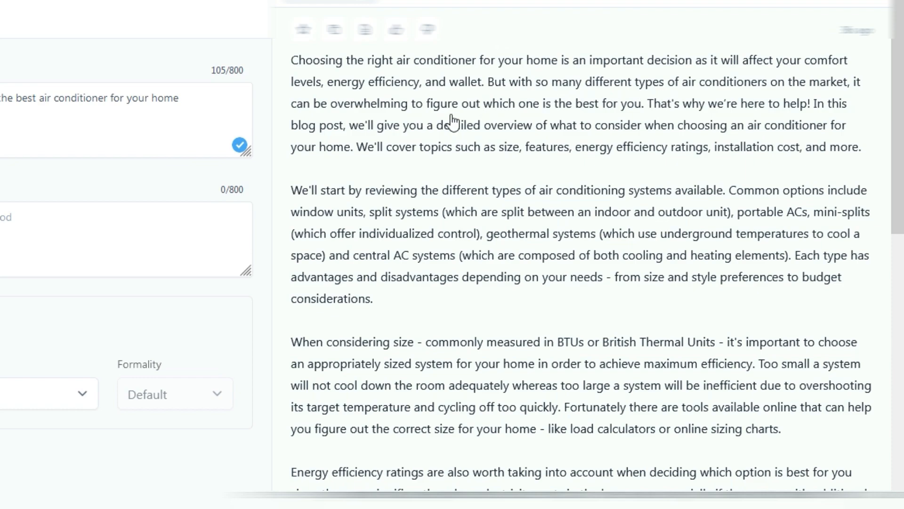
mouse_move(531, 124)
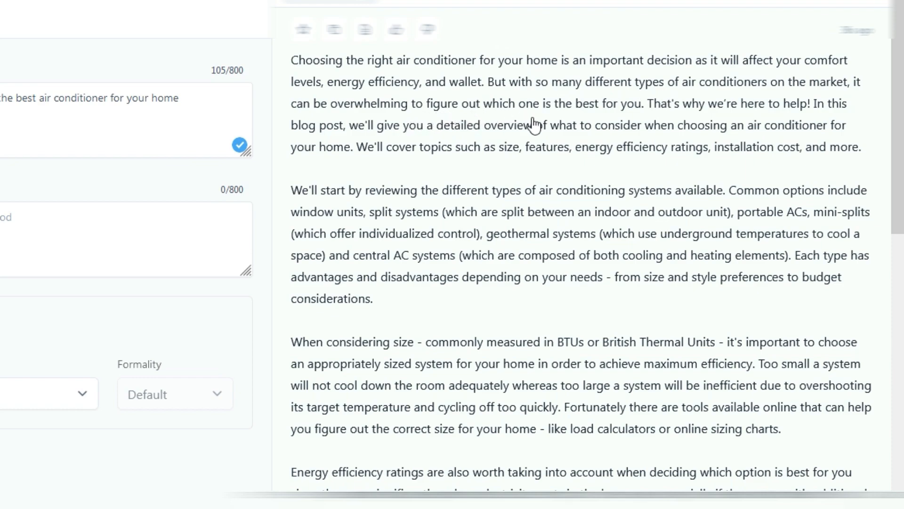
mouse_move(710, 119)
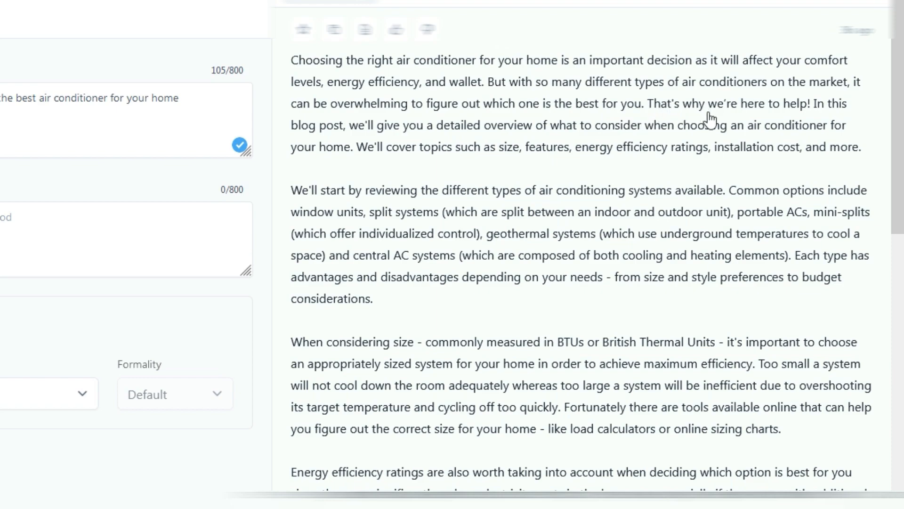
mouse_move(358, 155)
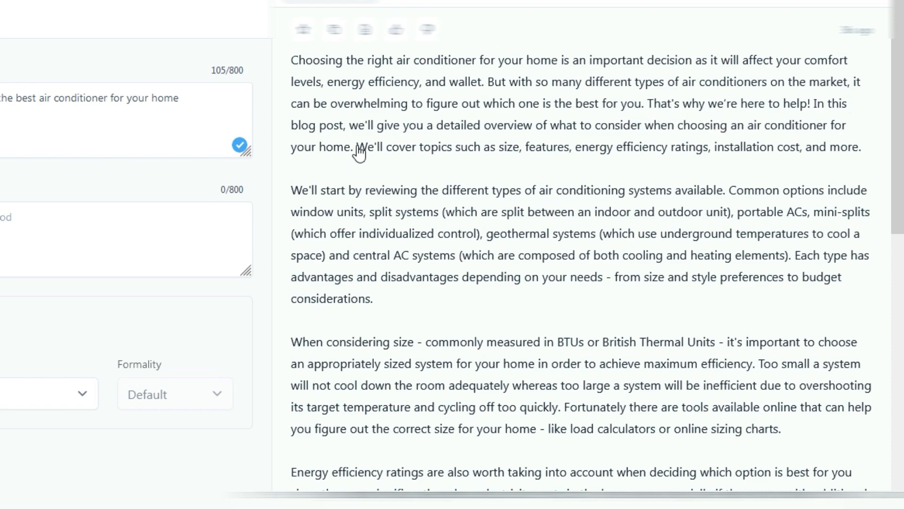
mouse_move(796, 148)
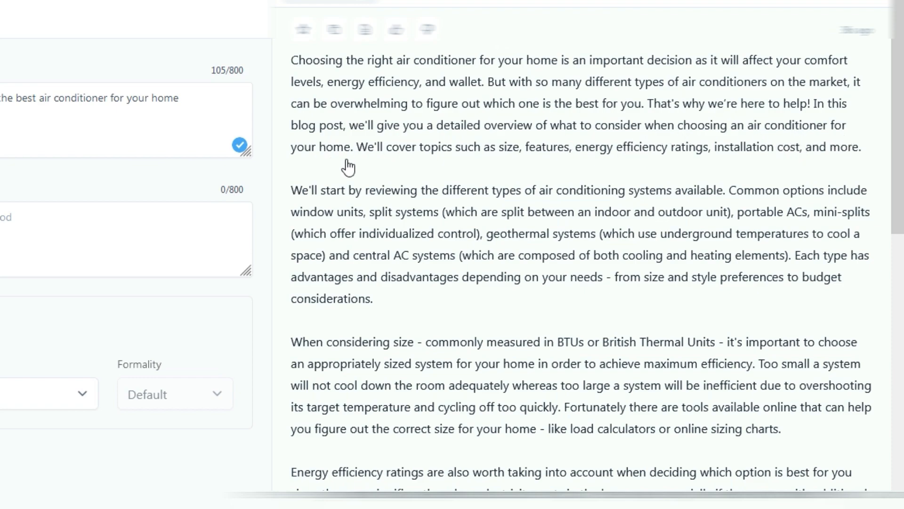
mouse_move(508, 174)
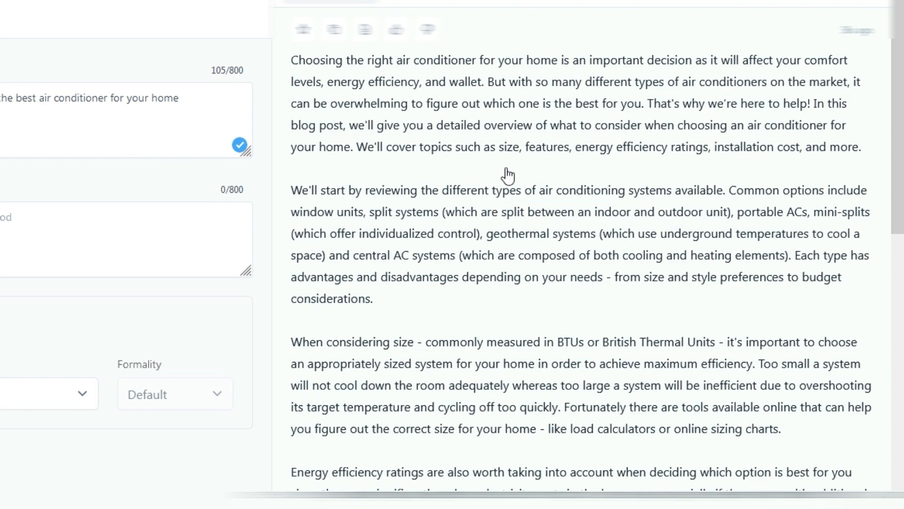
mouse_move(651, 168)
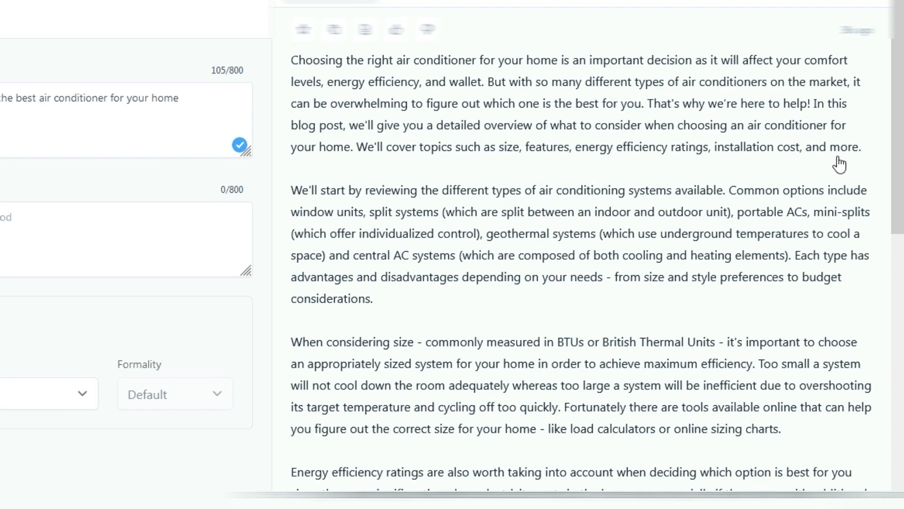
mouse_move(339, 208)
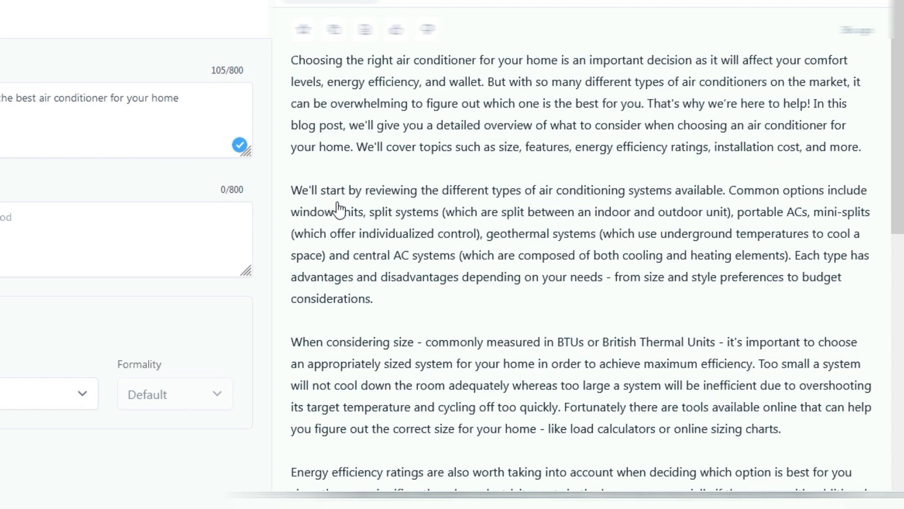
mouse_move(563, 206)
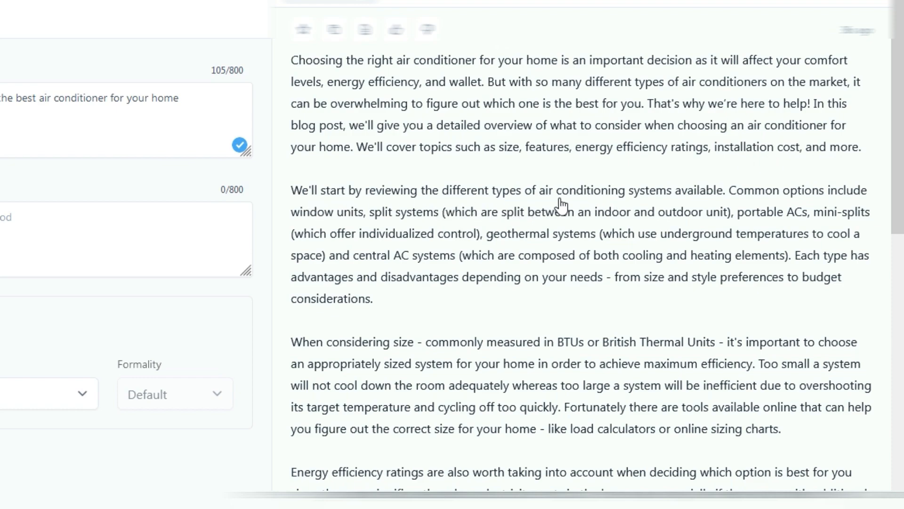
mouse_move(715, 211)
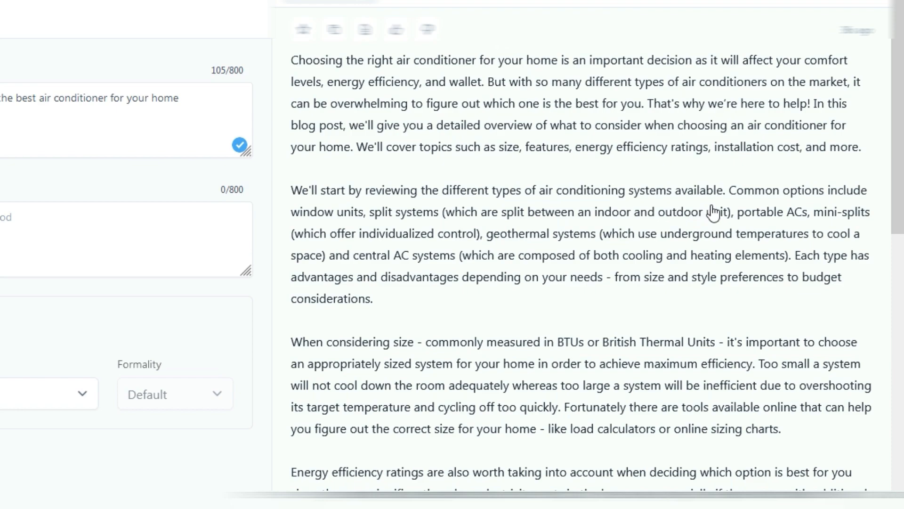
mouse_move(384, 234)
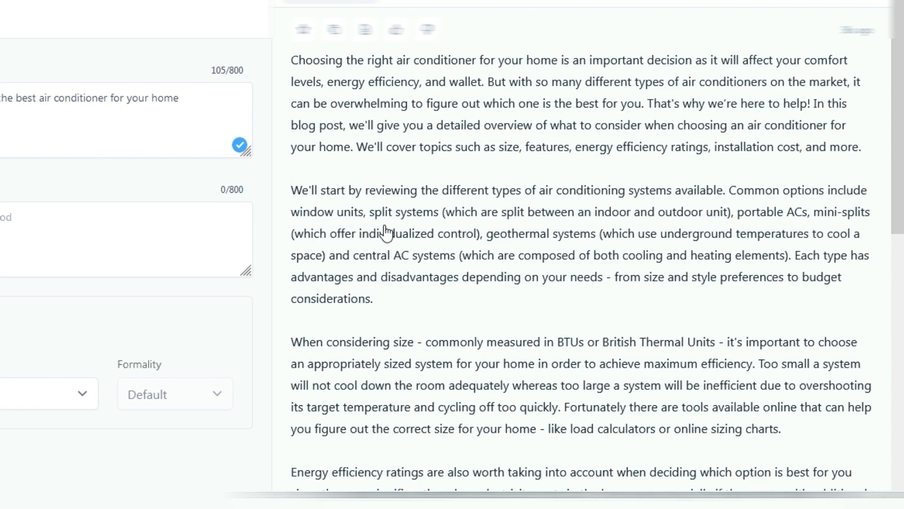
mouse_move(803, 233)
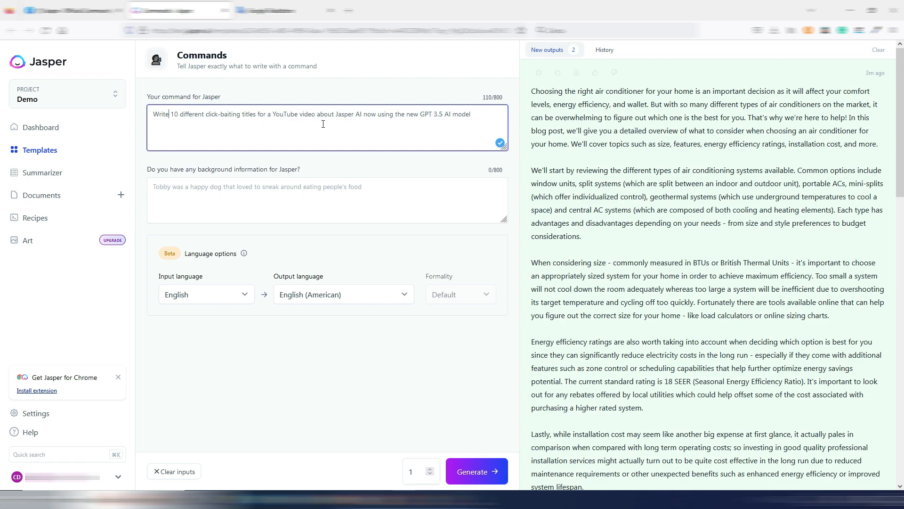
mouse_move(369, 114)
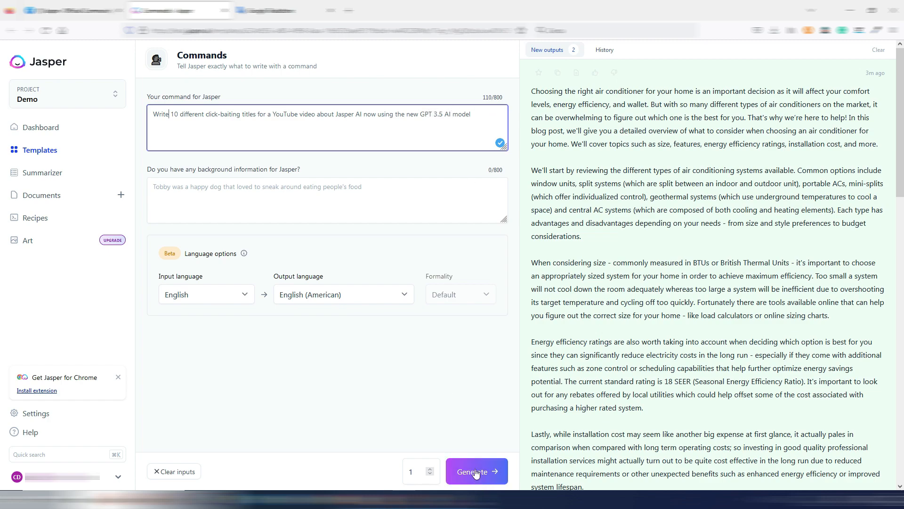
Generate ten click-bait YouTube titles about Jasper AI using the new GPT 3.5 model.
click(476, 471)
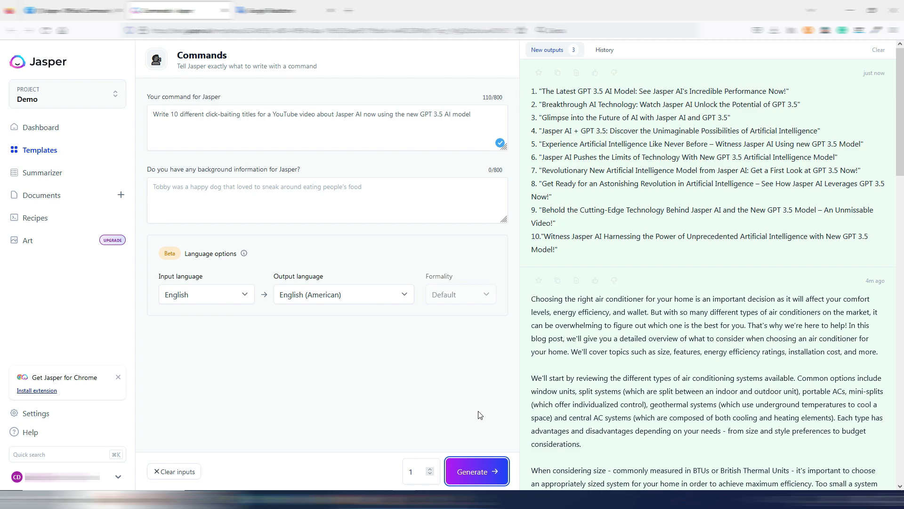
mouse_move(563, 97)
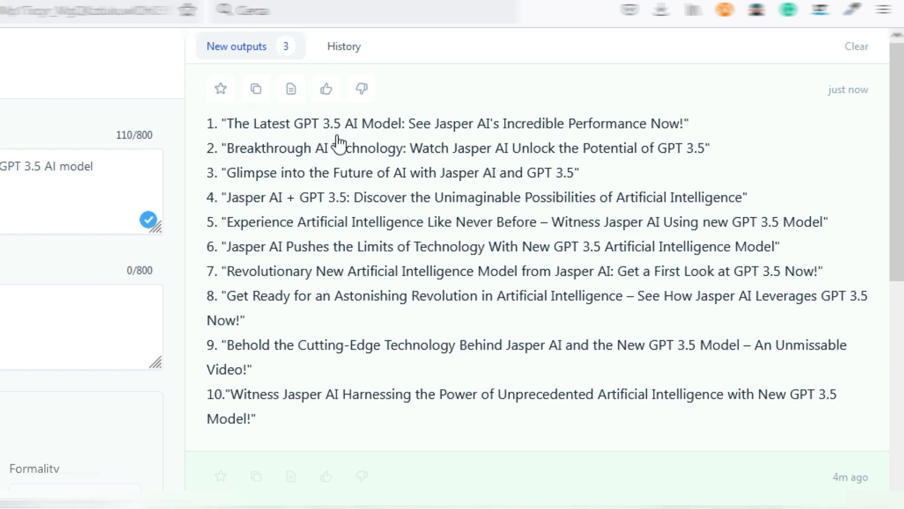
mouse_move(478, 139)
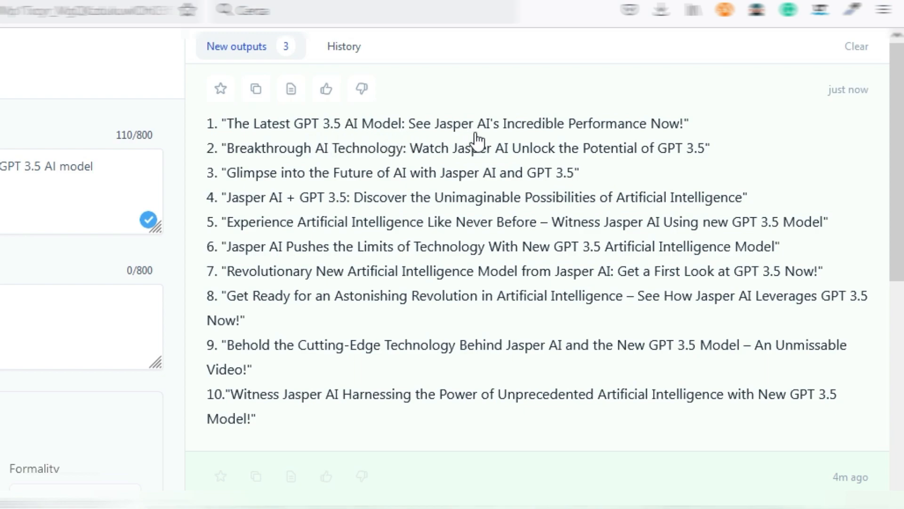
mouse_move(646, 139)
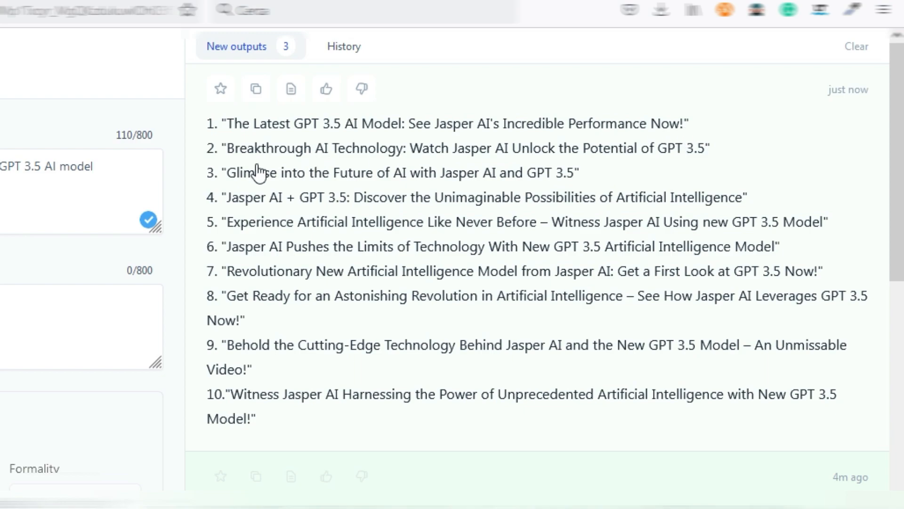
mouse_move(440, 171)
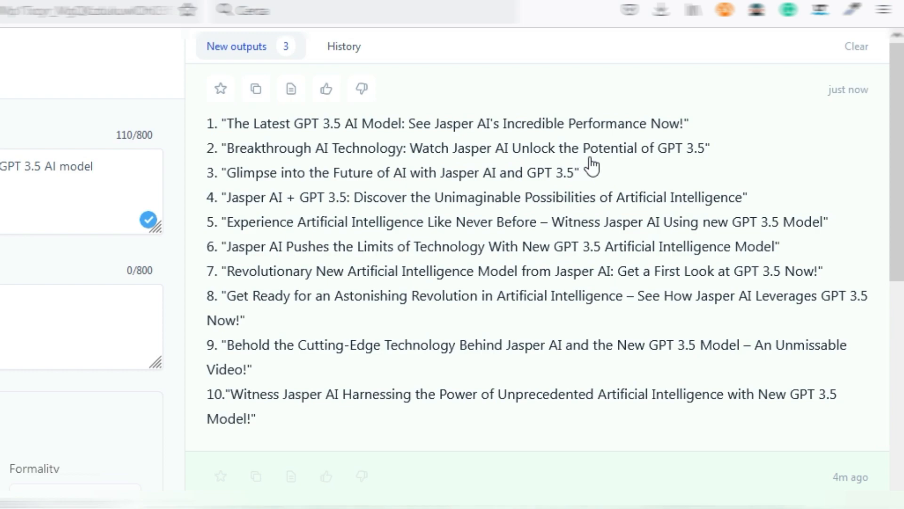
mouse_move(696, 166)
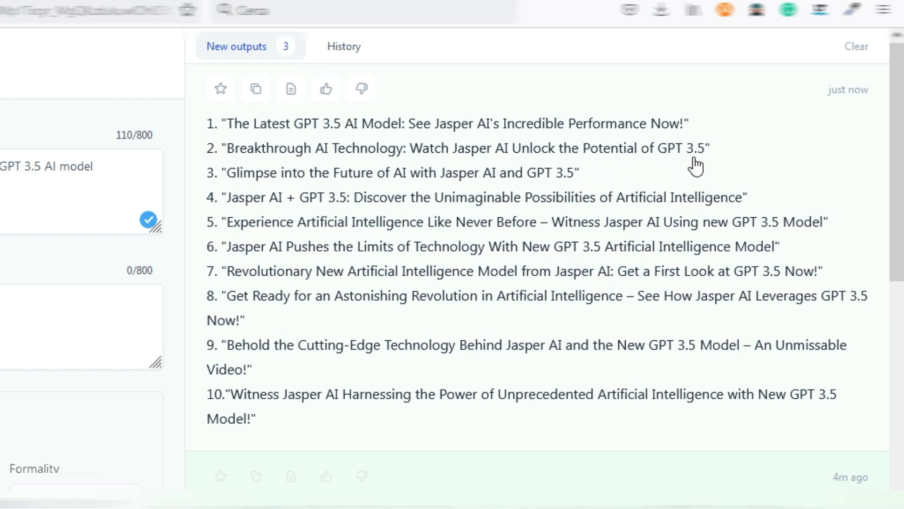
mouse_move(390, 190)
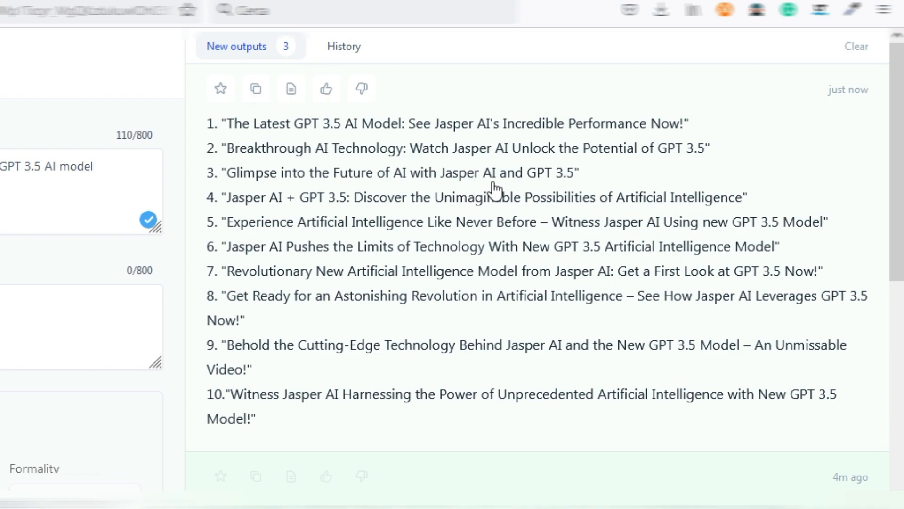
mouse_move(590, 179)
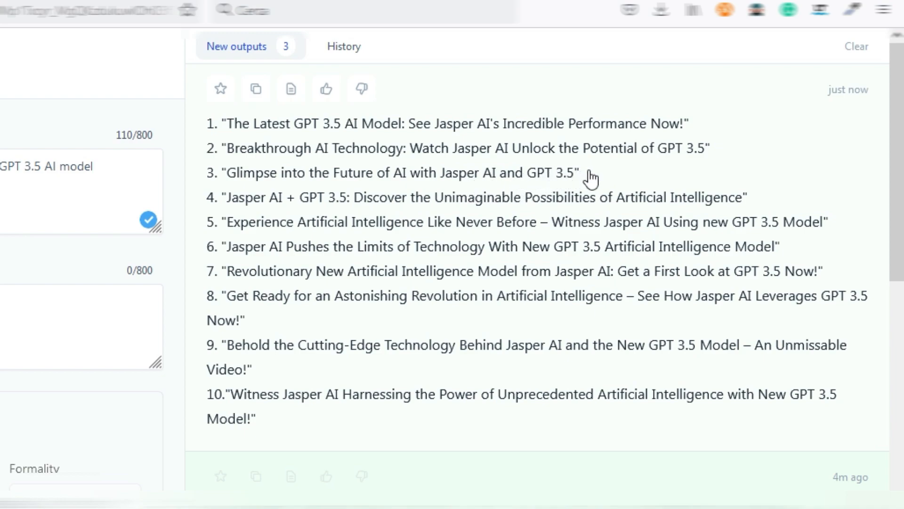
mouse_move(429, 423)
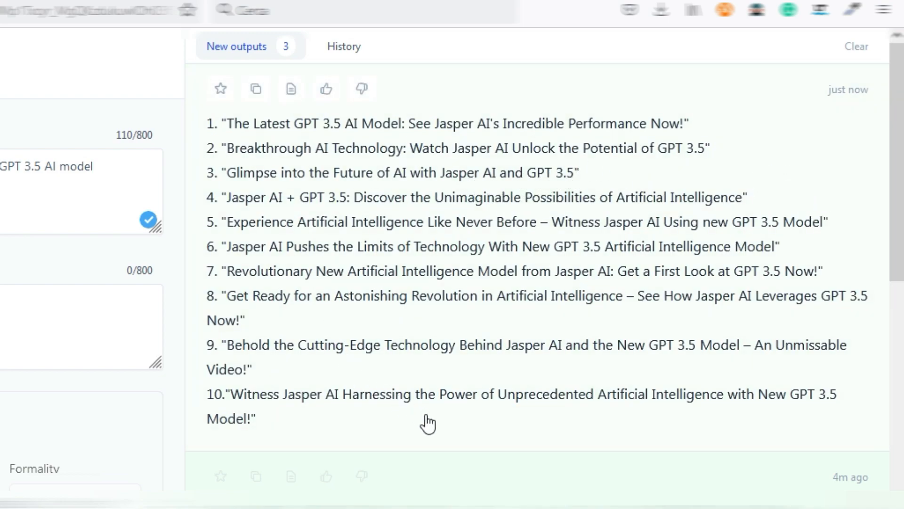
mouse_move(448, 426)
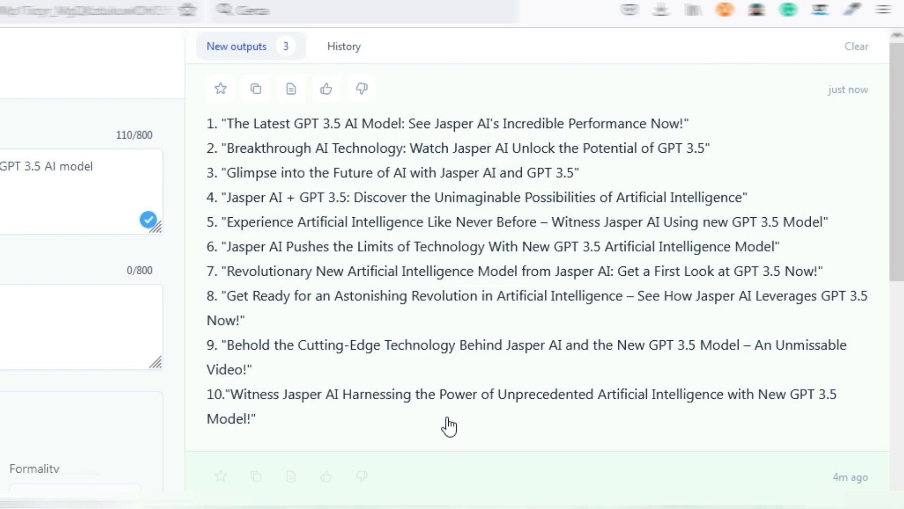
mouse_move(448, 423)
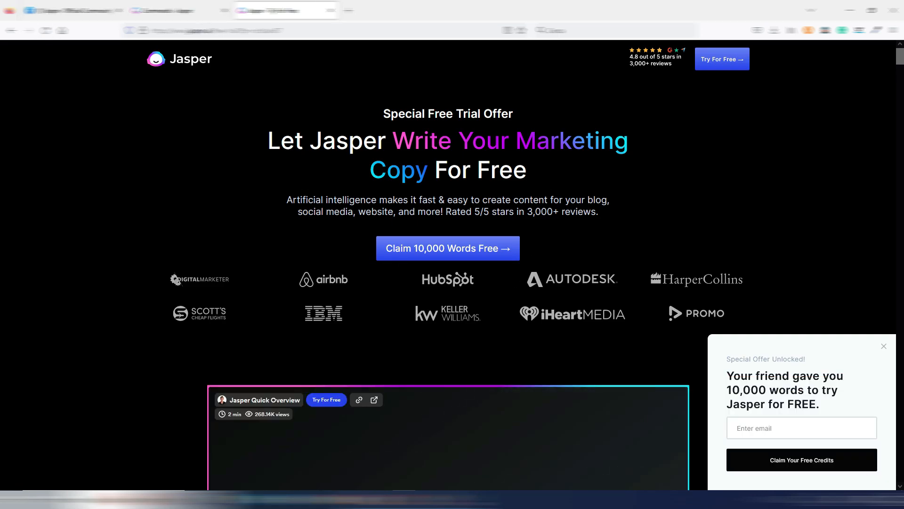
mouse_move(500, 267)
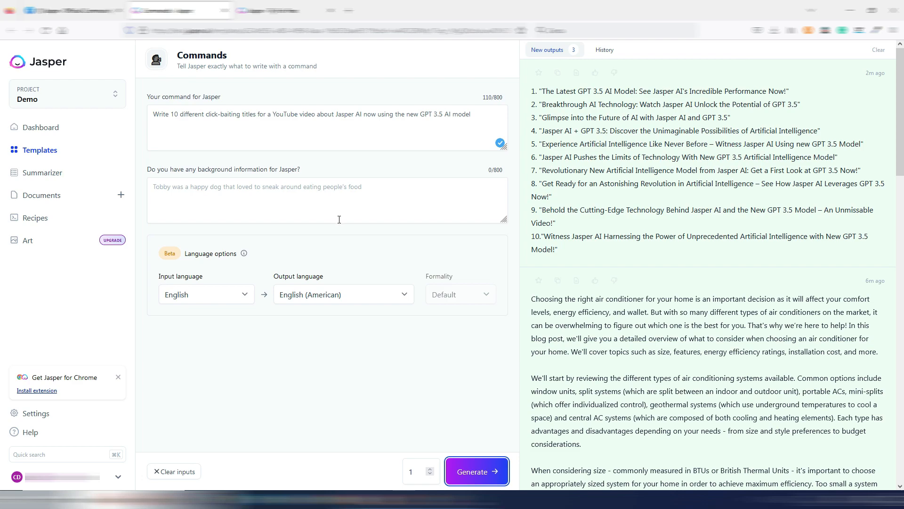
mouse_move(614, 280)
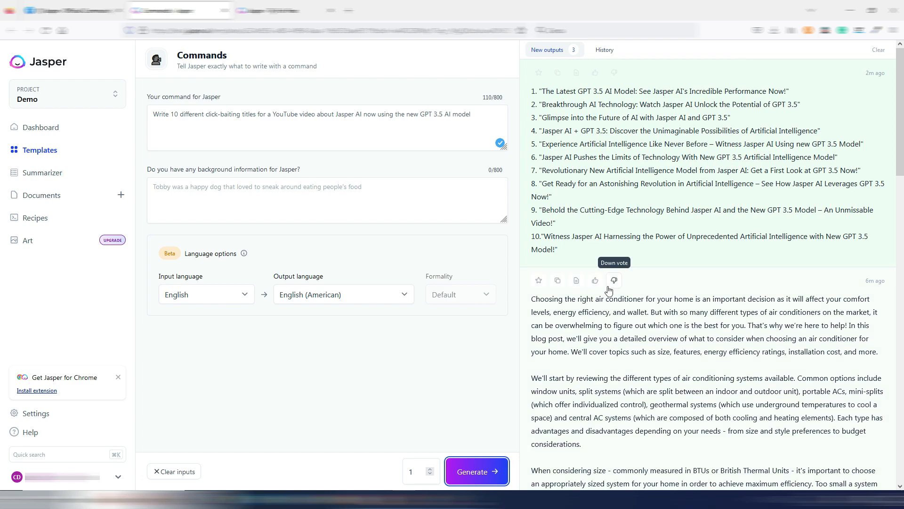